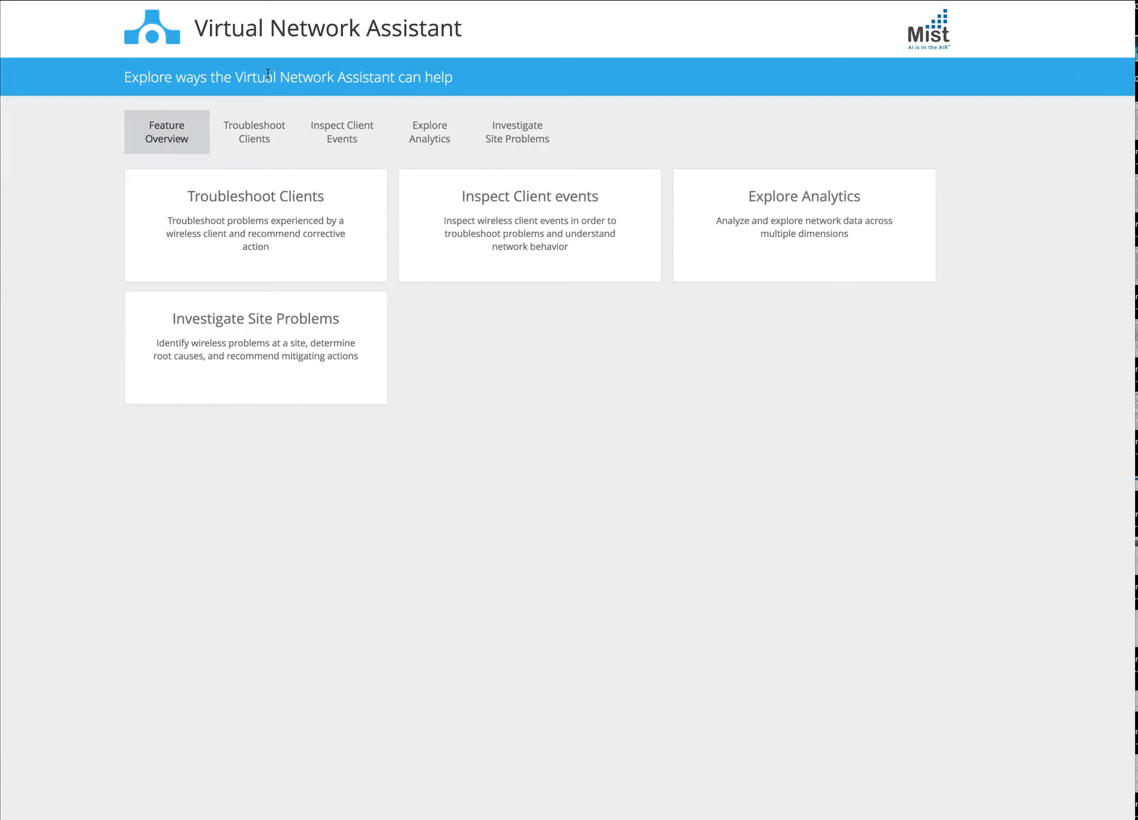
pyautogui.moveTo(220, 240)
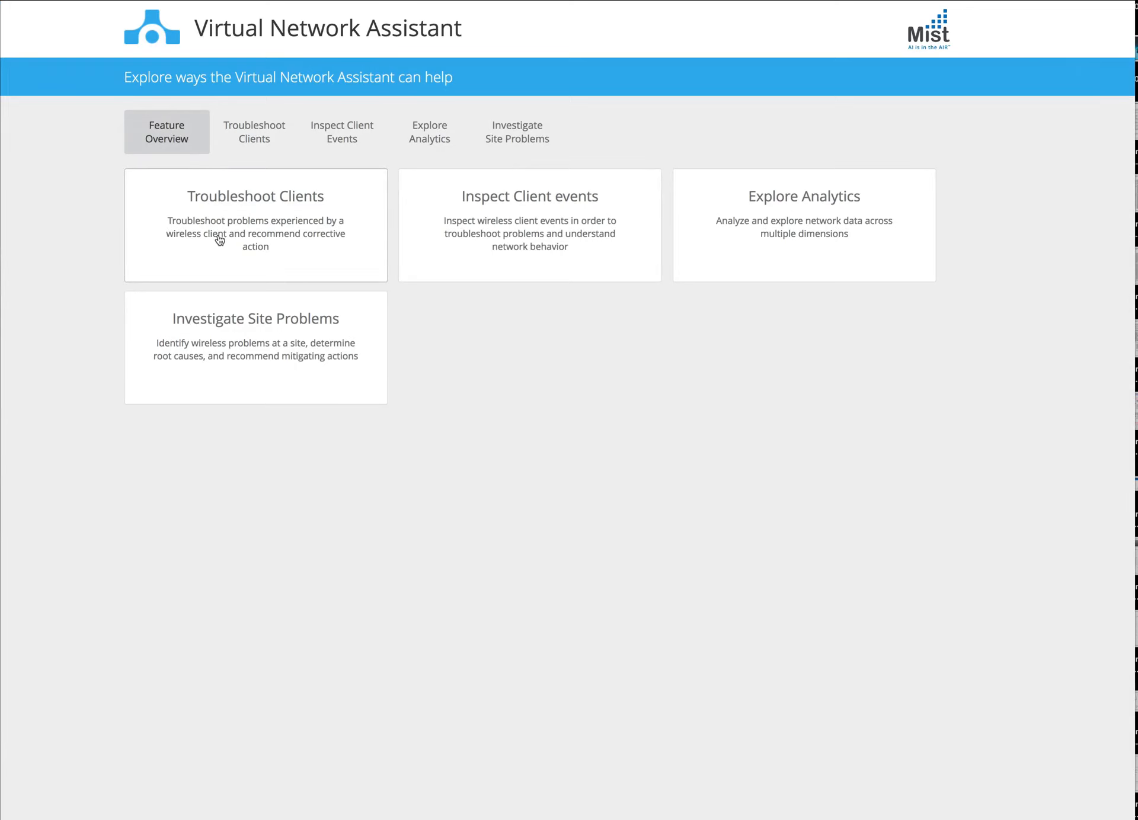
# Step: Browse example questions under the Troubleshoot Clients, Inspect Client Events and Explore Analytics tabs
pyautogui.click(254, 132)
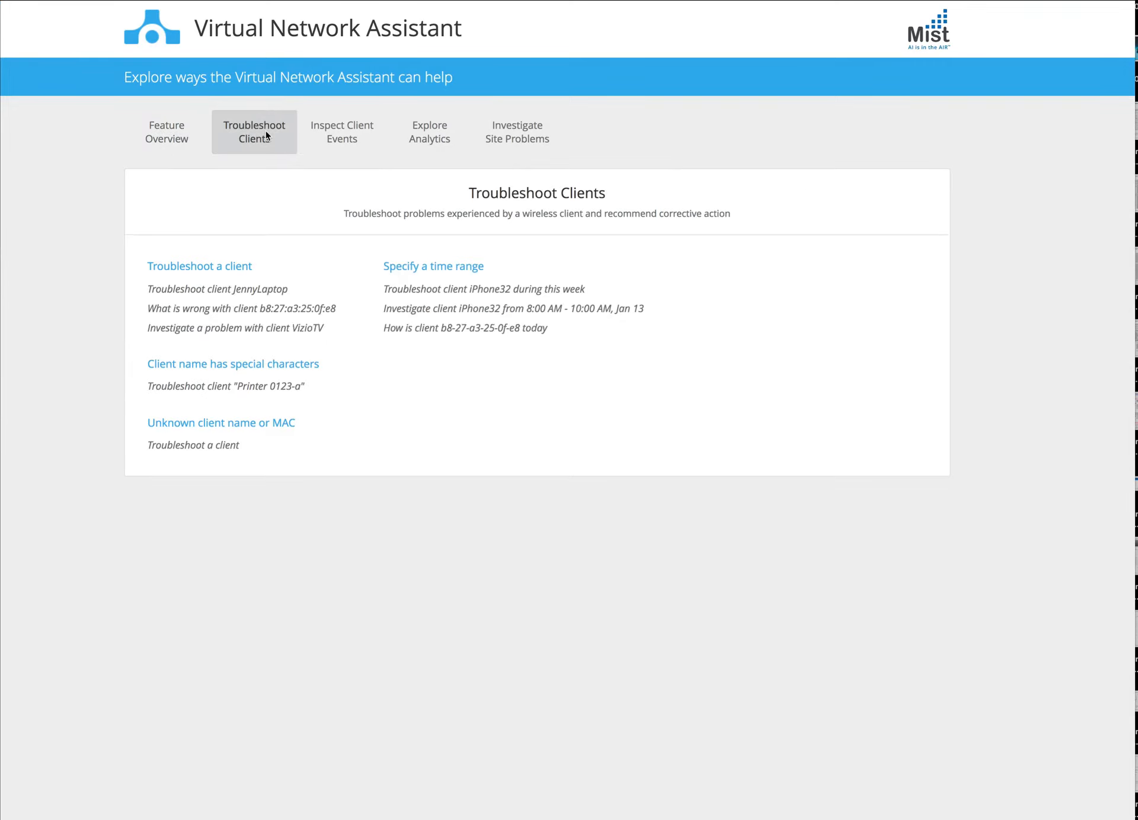
pyautogui.click(341, 131)
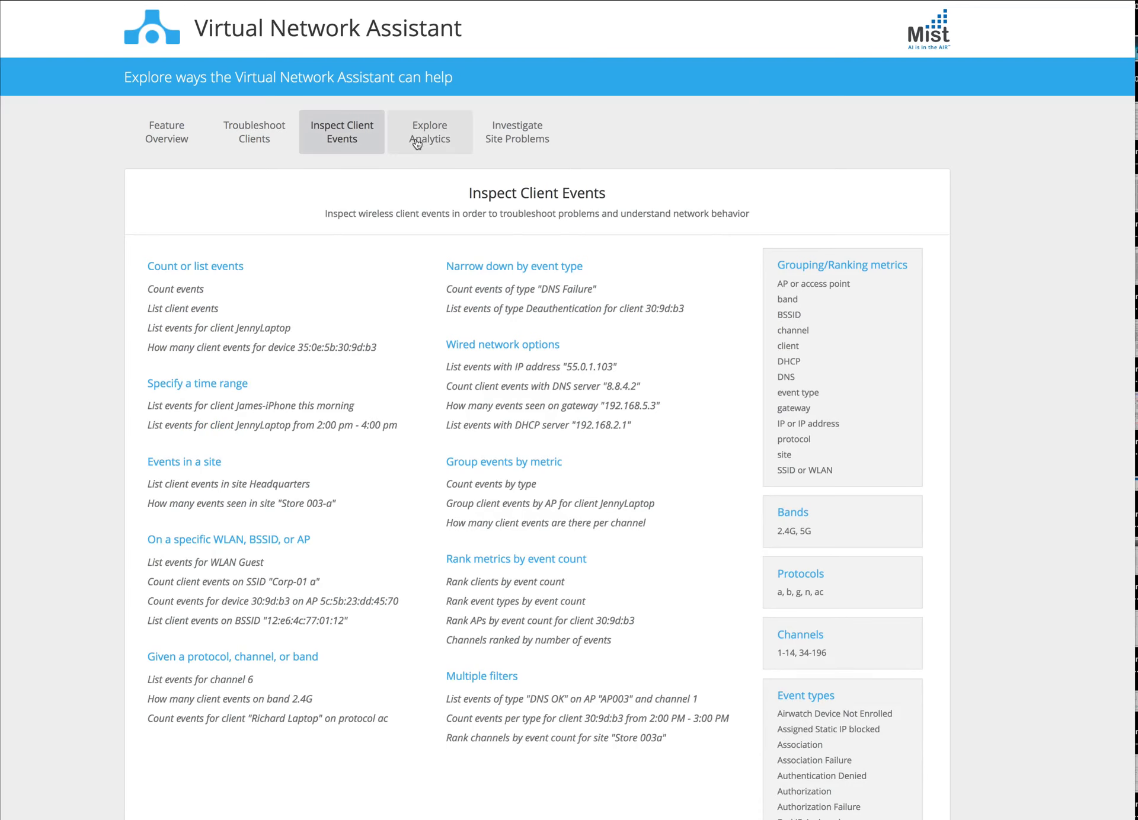
pyautogui.click(430, 131)
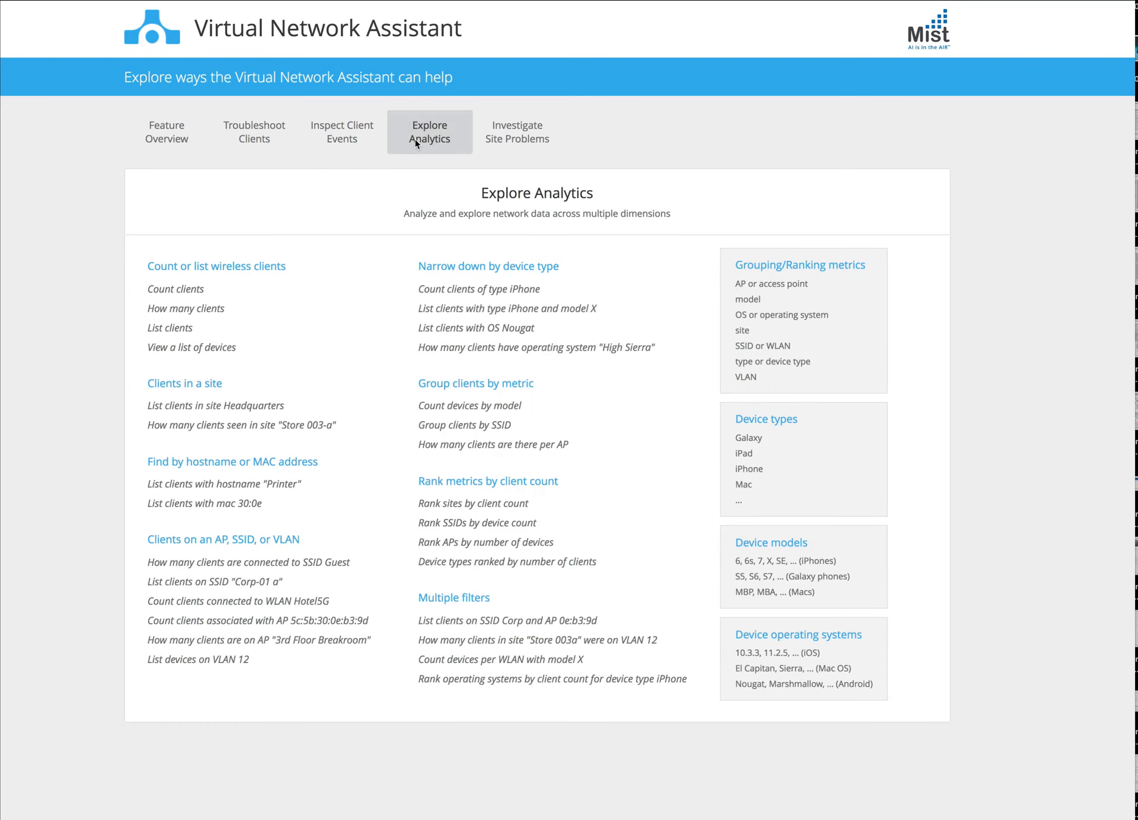
pyautogui.click(517, 132)
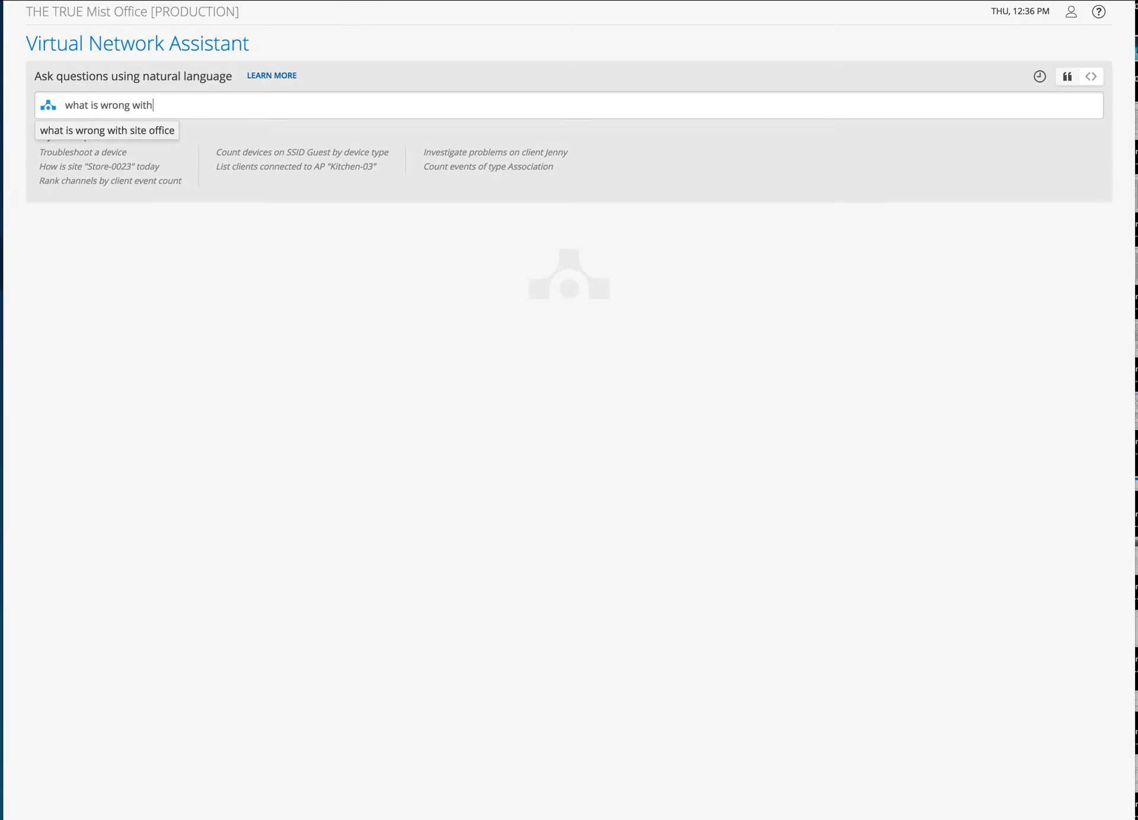
# Step: Ask what is wrong with client sujai this week and investigate Time To Connect
pyautogui.write('client sujai this week')
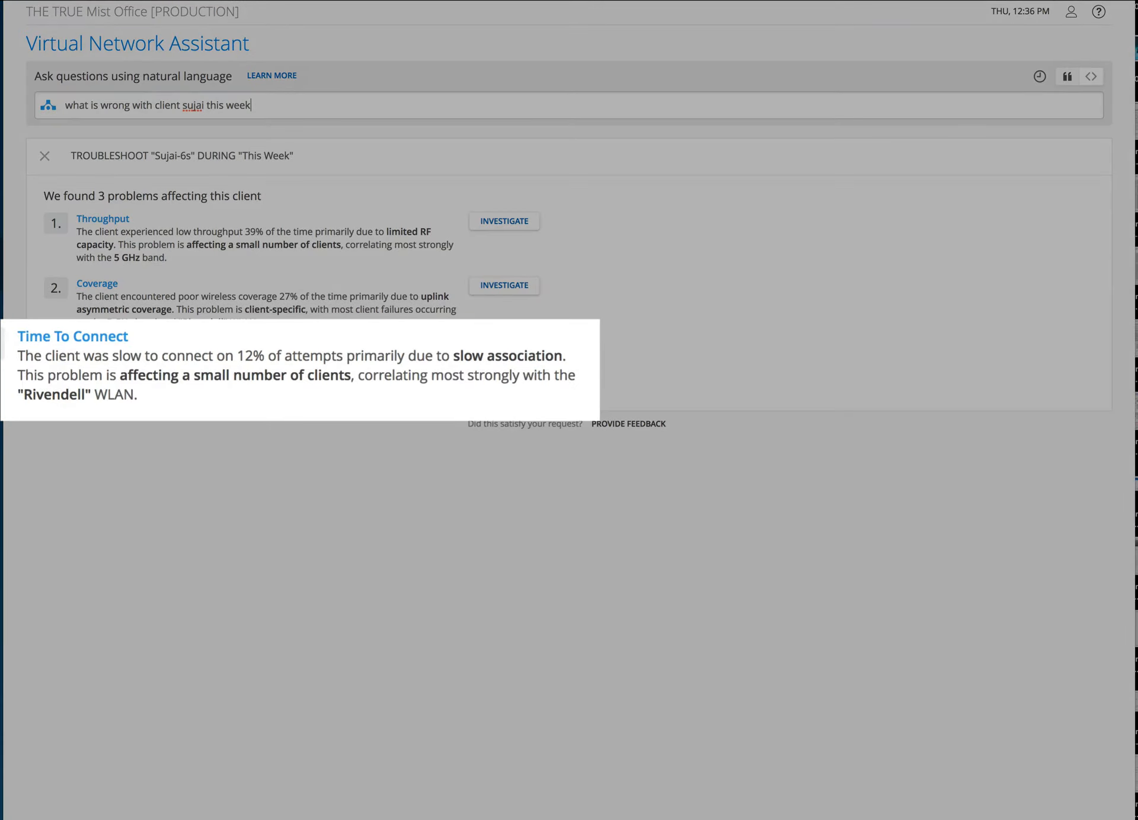
pyautogui.click(503, 358)
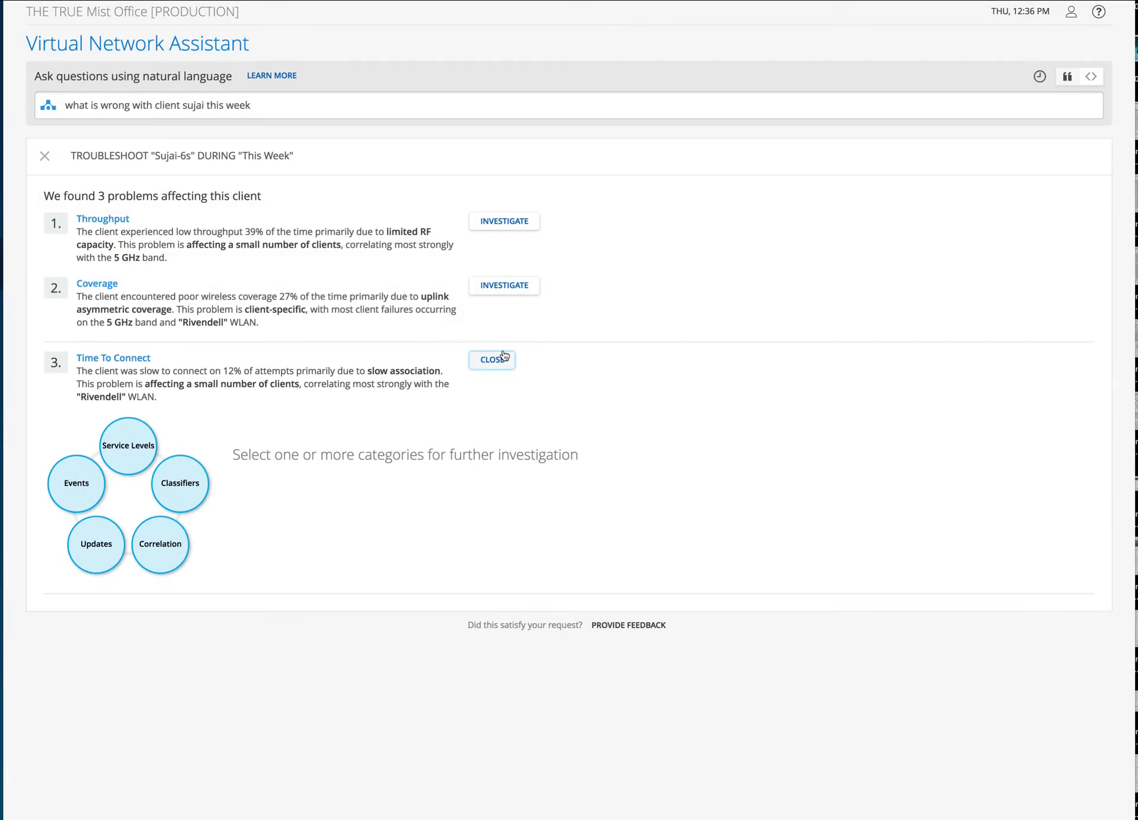
pyautogui.moveTo(308, 439)
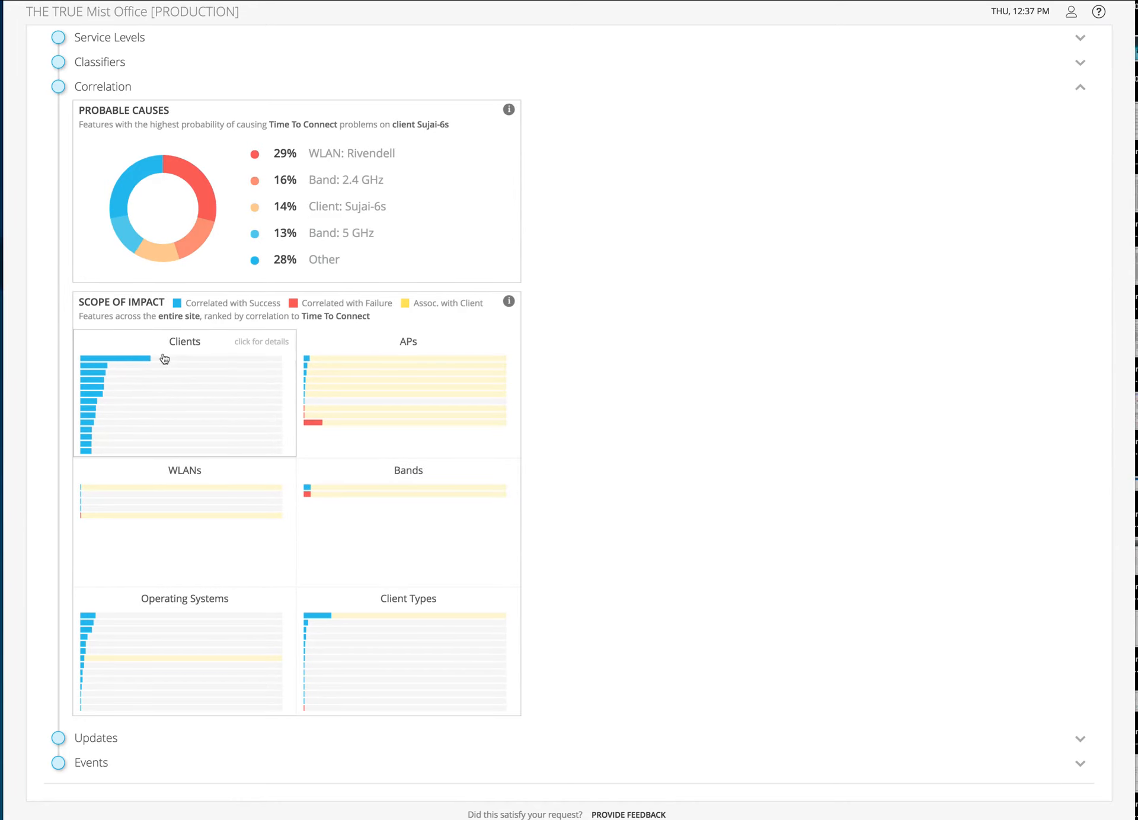
pyautogui.moveTo(90, 402)
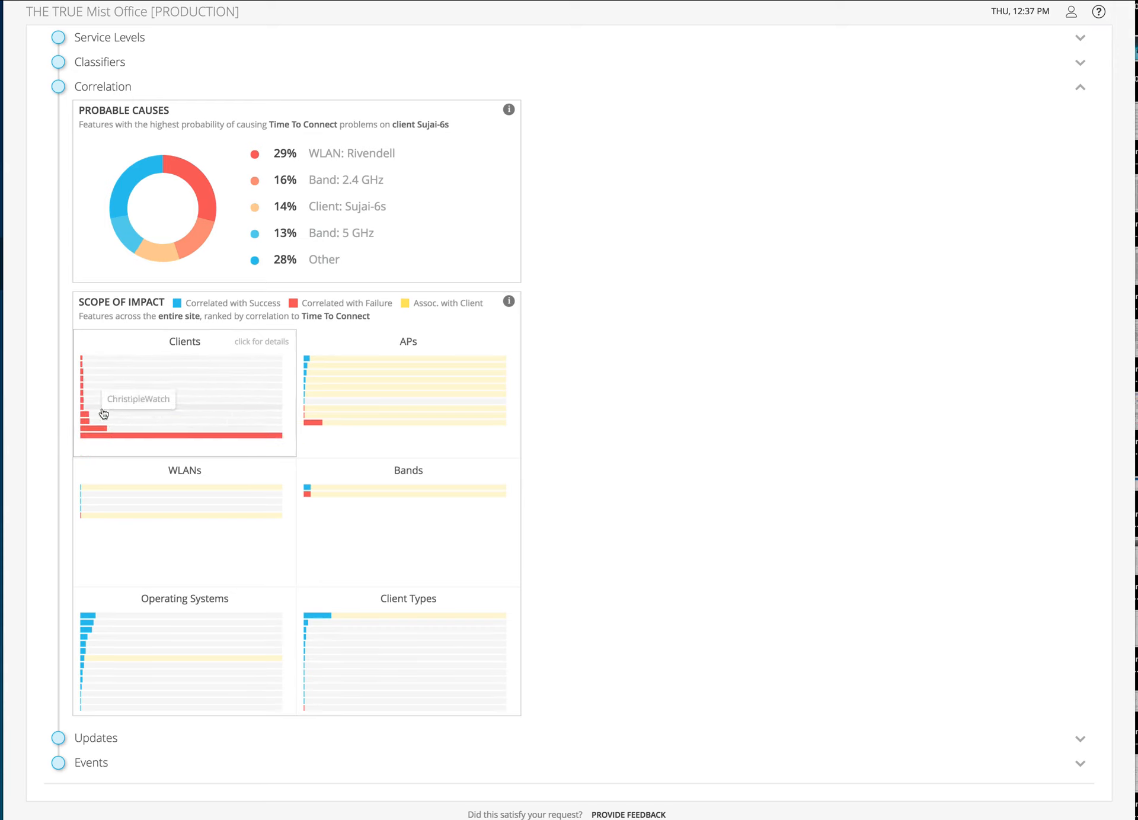
pyautogui.moveTo(94, 403)
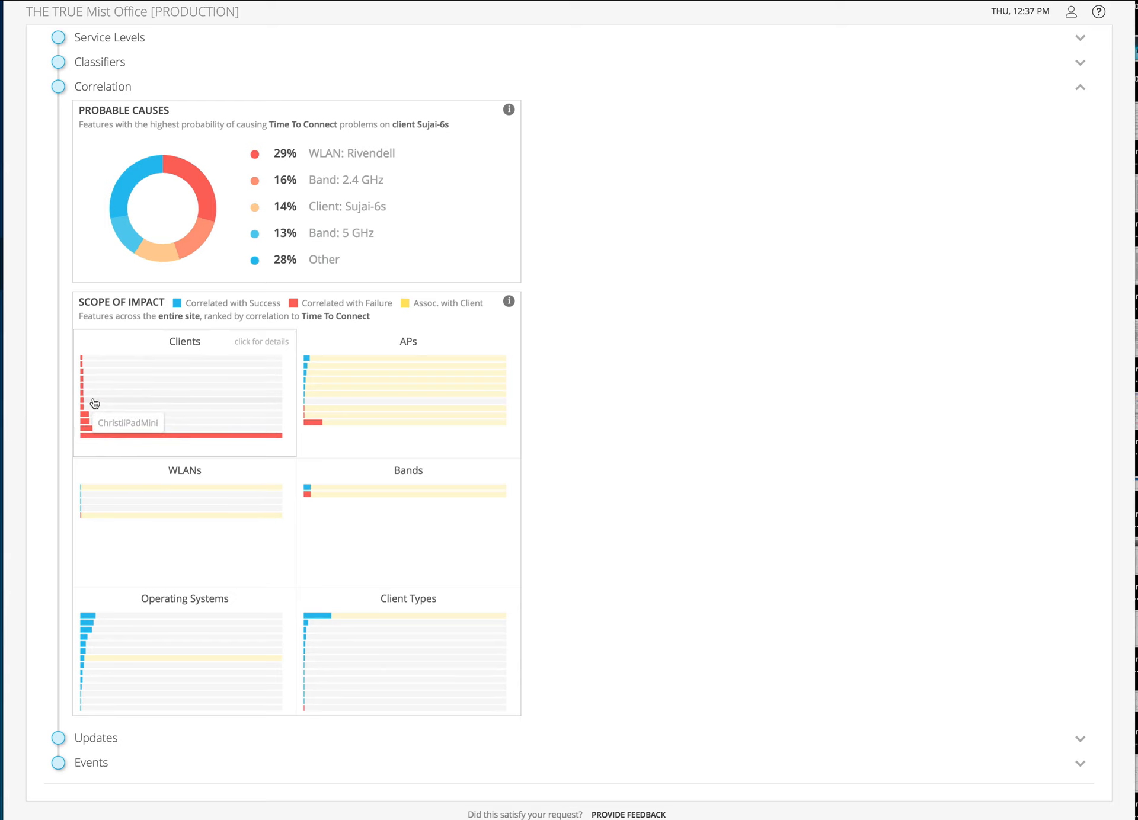
pyautogui.moveTo(608, 467)
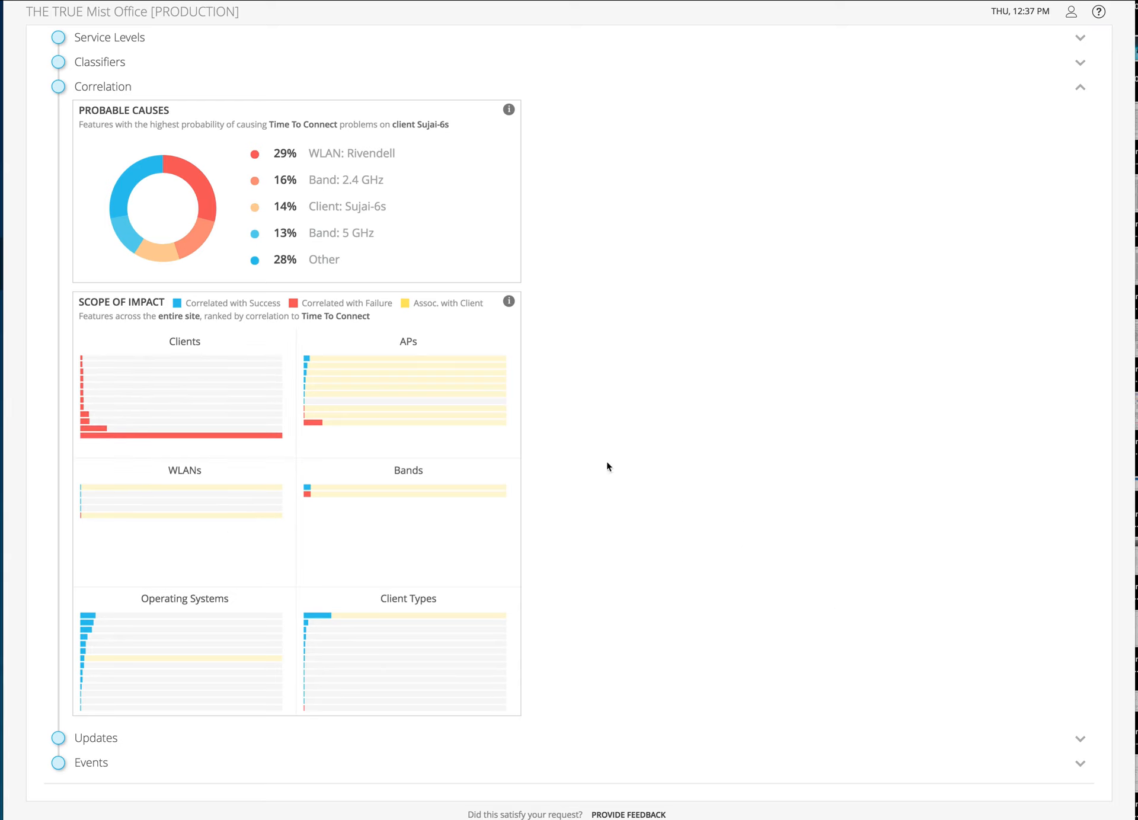
pyautogui.moveTo(445, 381)
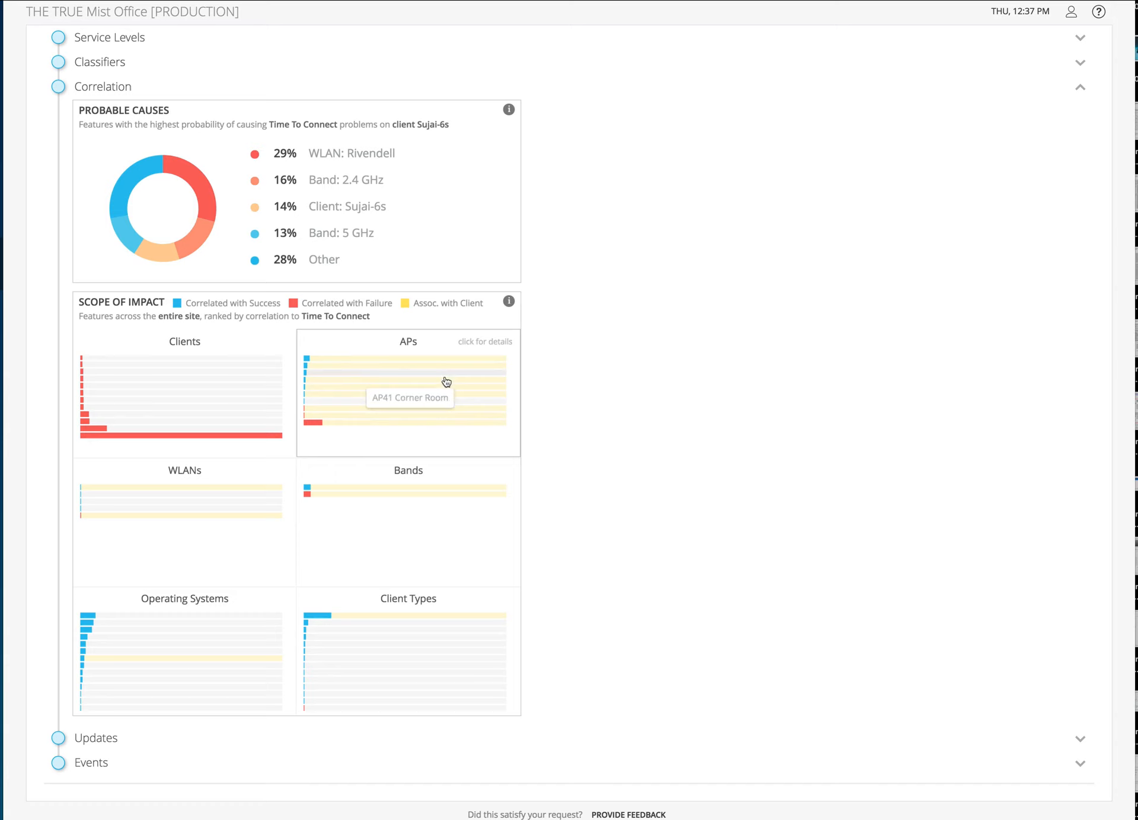
pyautogui.moveTo(411, 424)
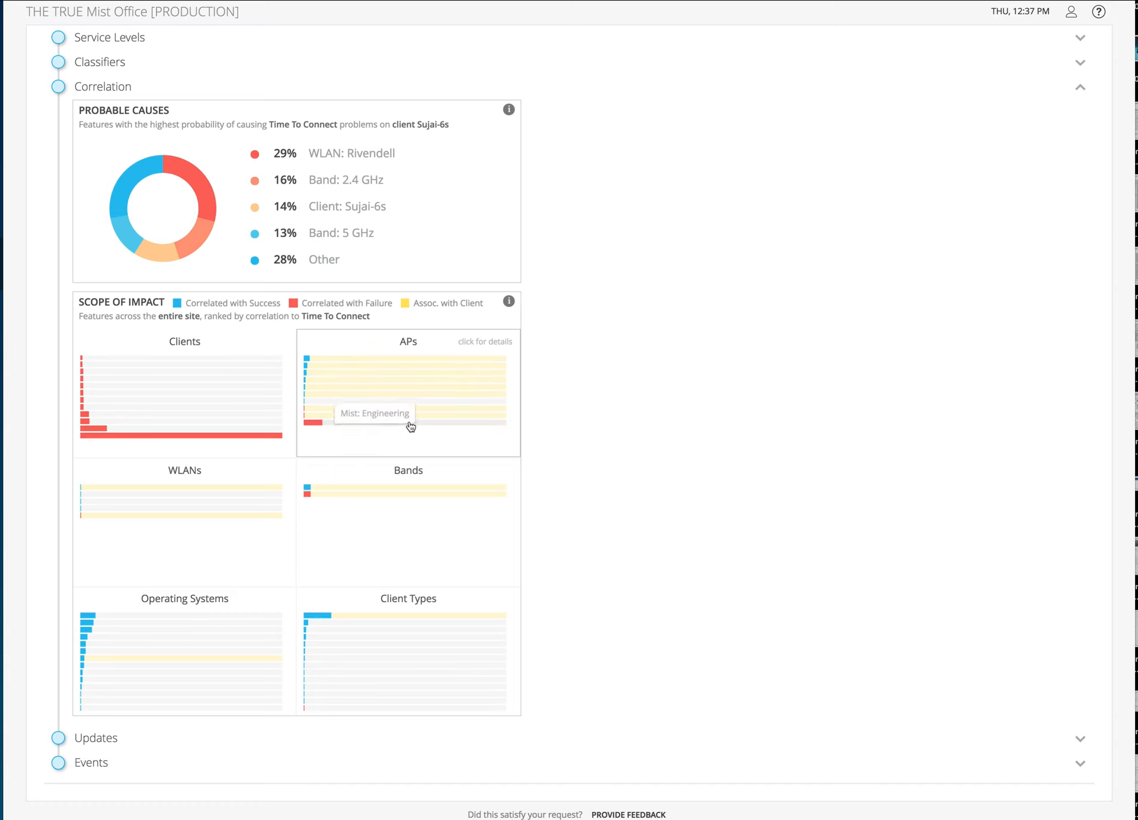
pyautogui.moveTo(608, 444)
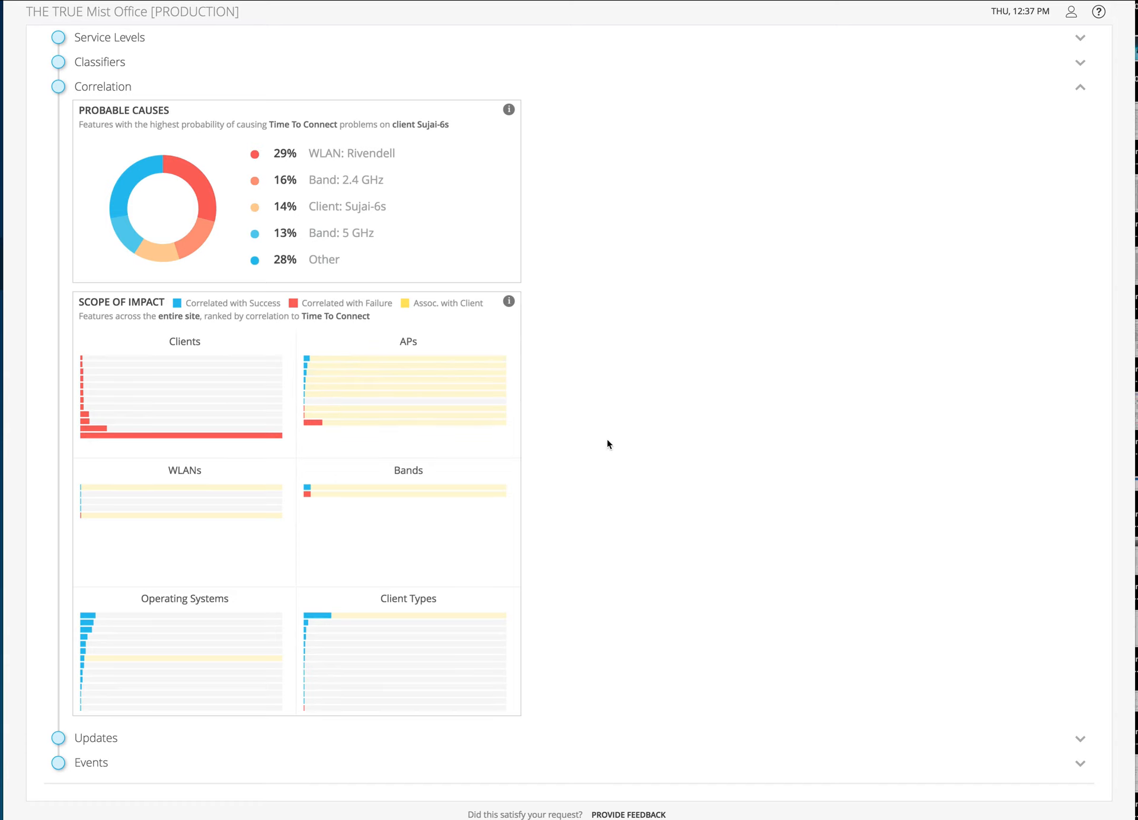
pyautogui.moveTo(482, 500)
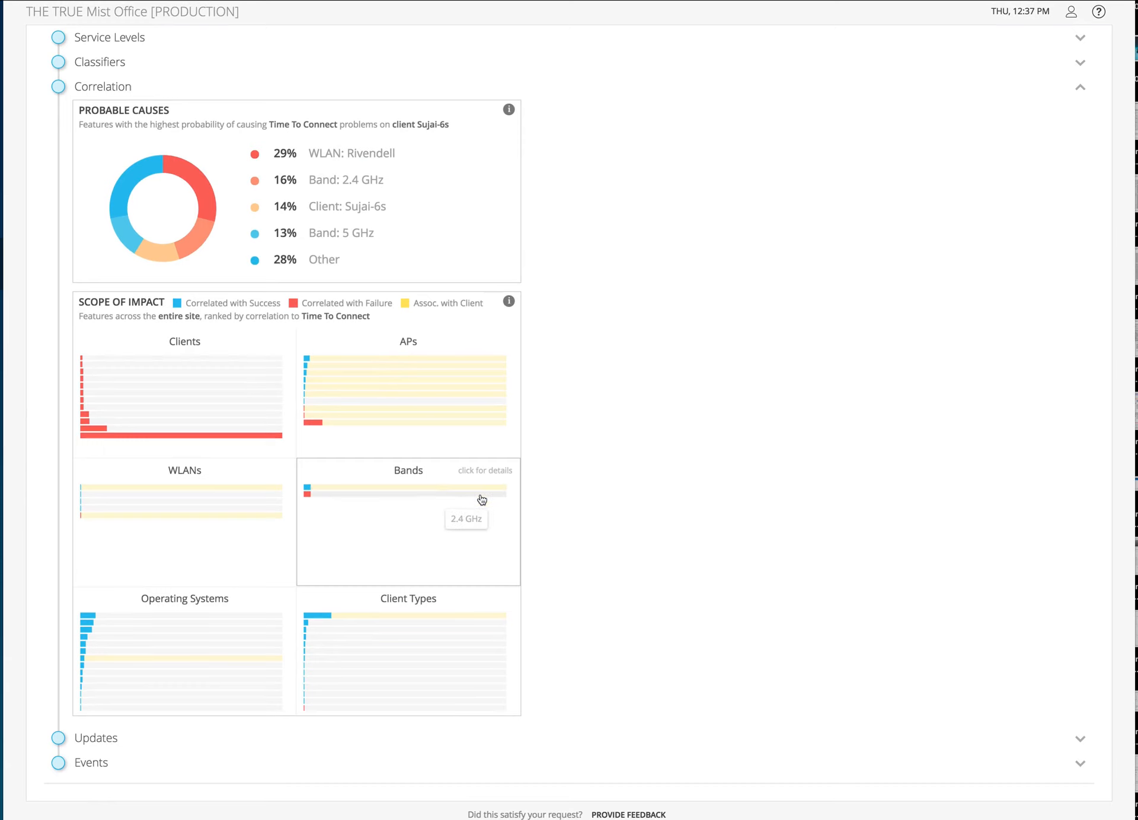
pyautogui.moveTo(582, 610)
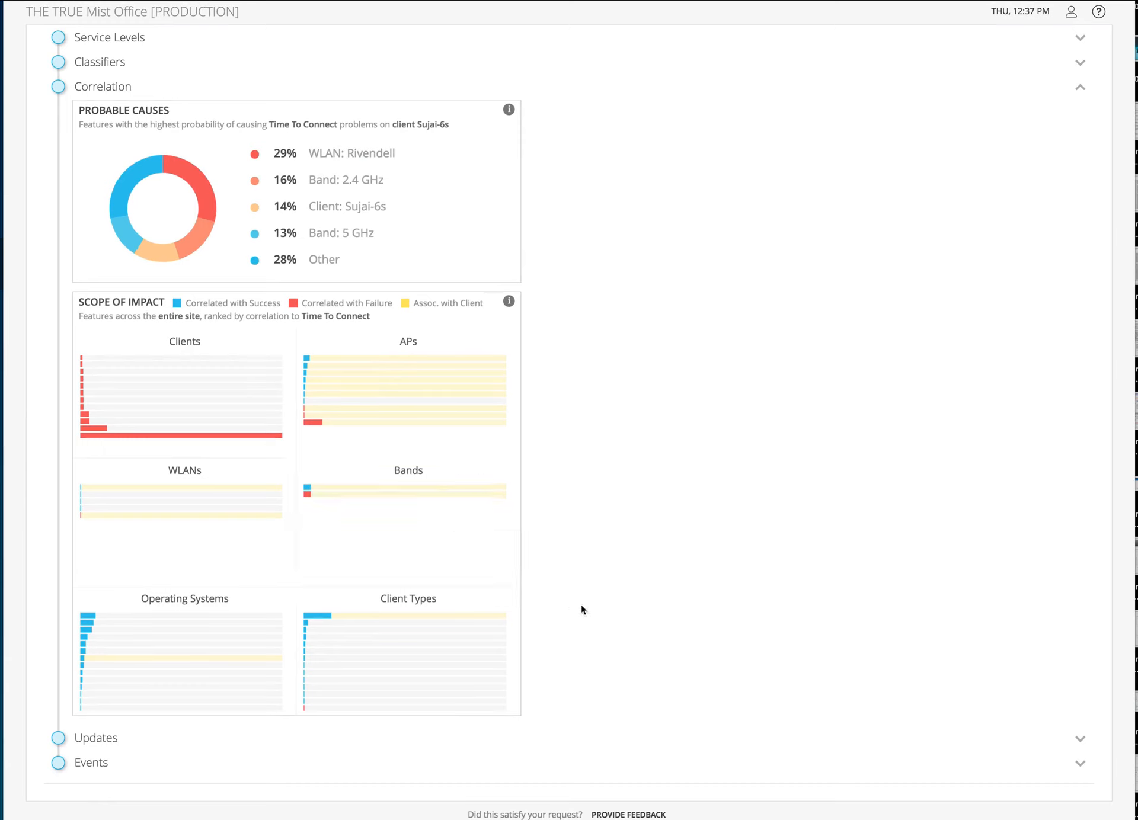
pyautogui.moveTo(99, 623)
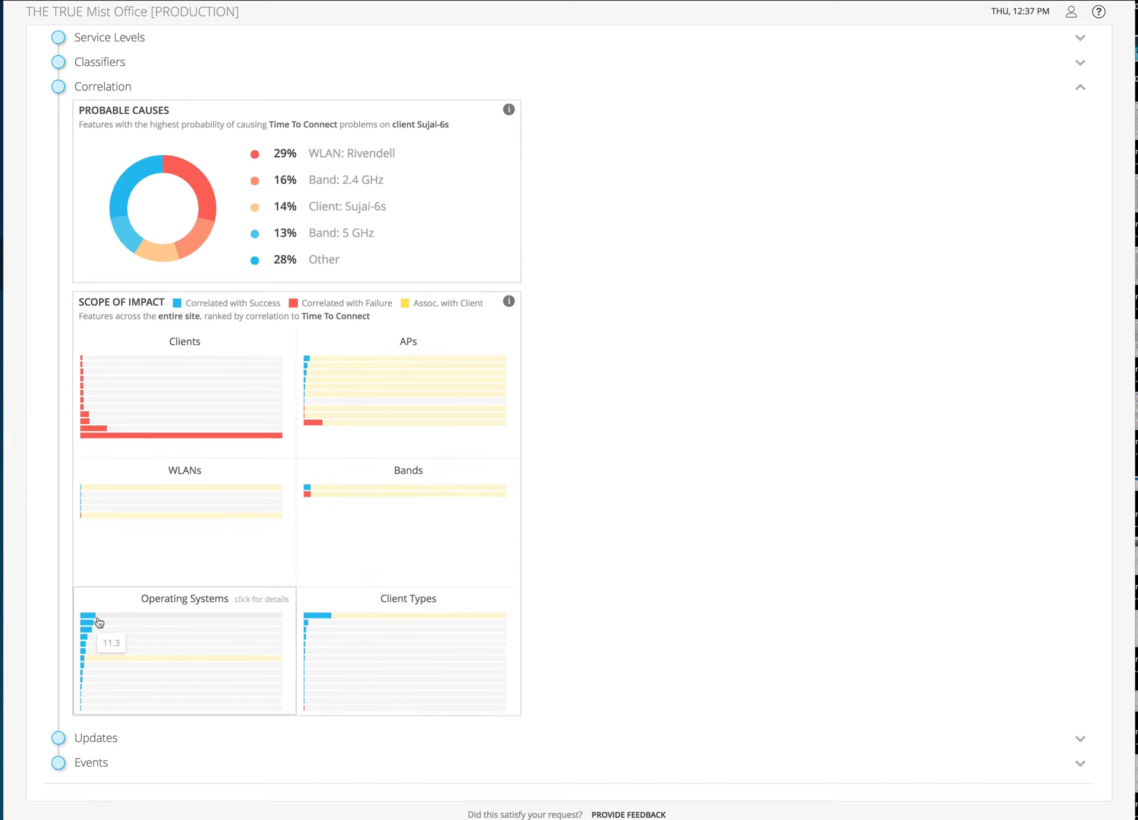
pyautogui.moveTo(128, 661)
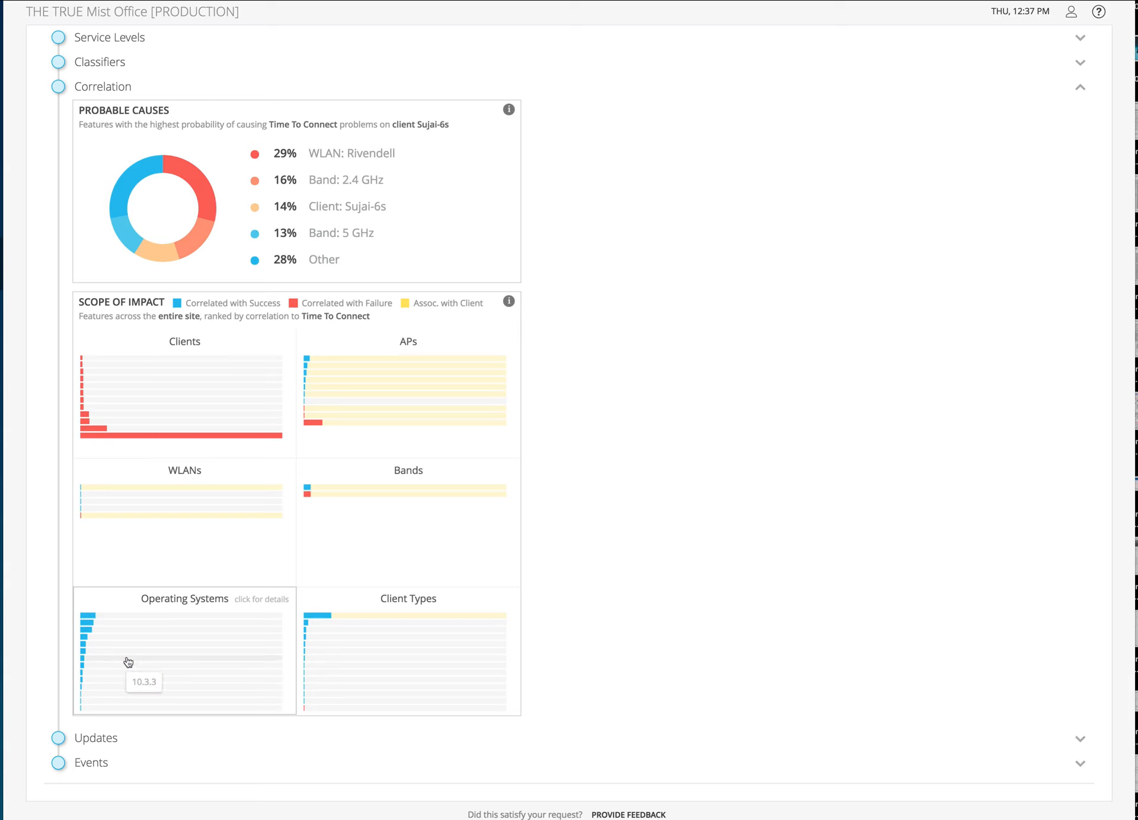
pyautogui.moveTo(352, 629)
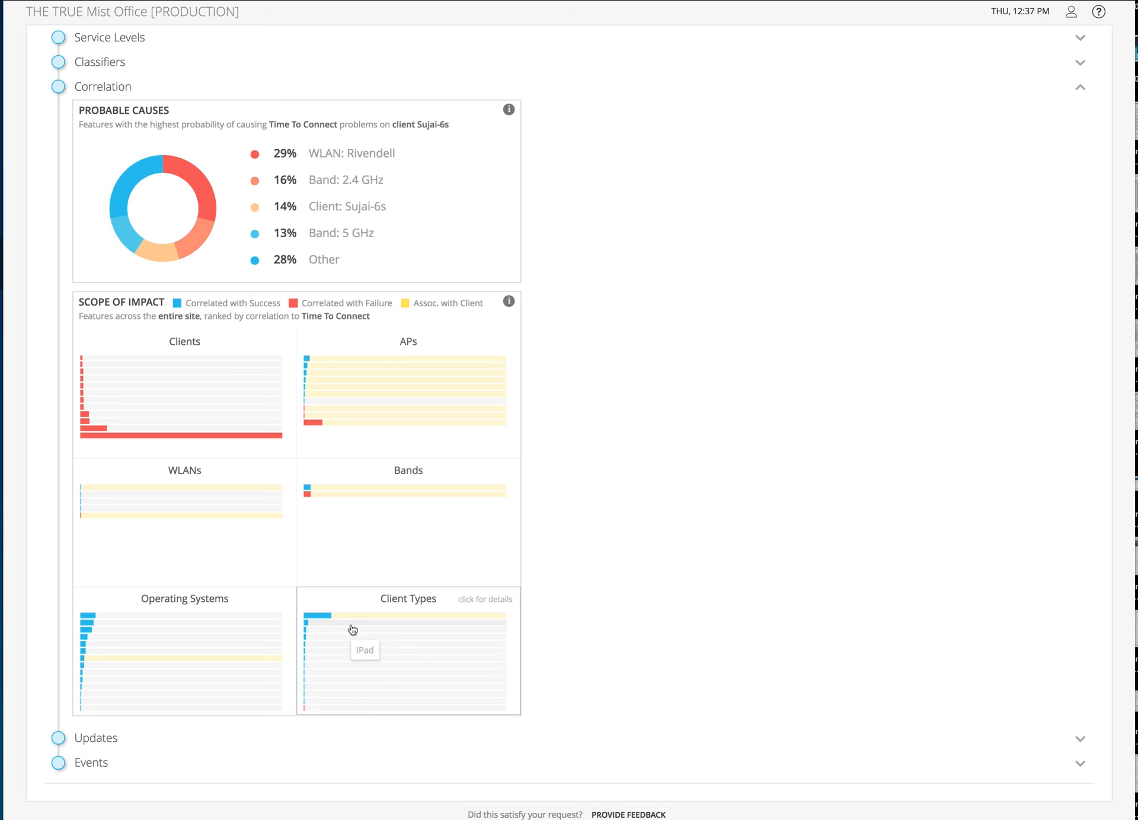
pyautogui.moveTo(354, 614)
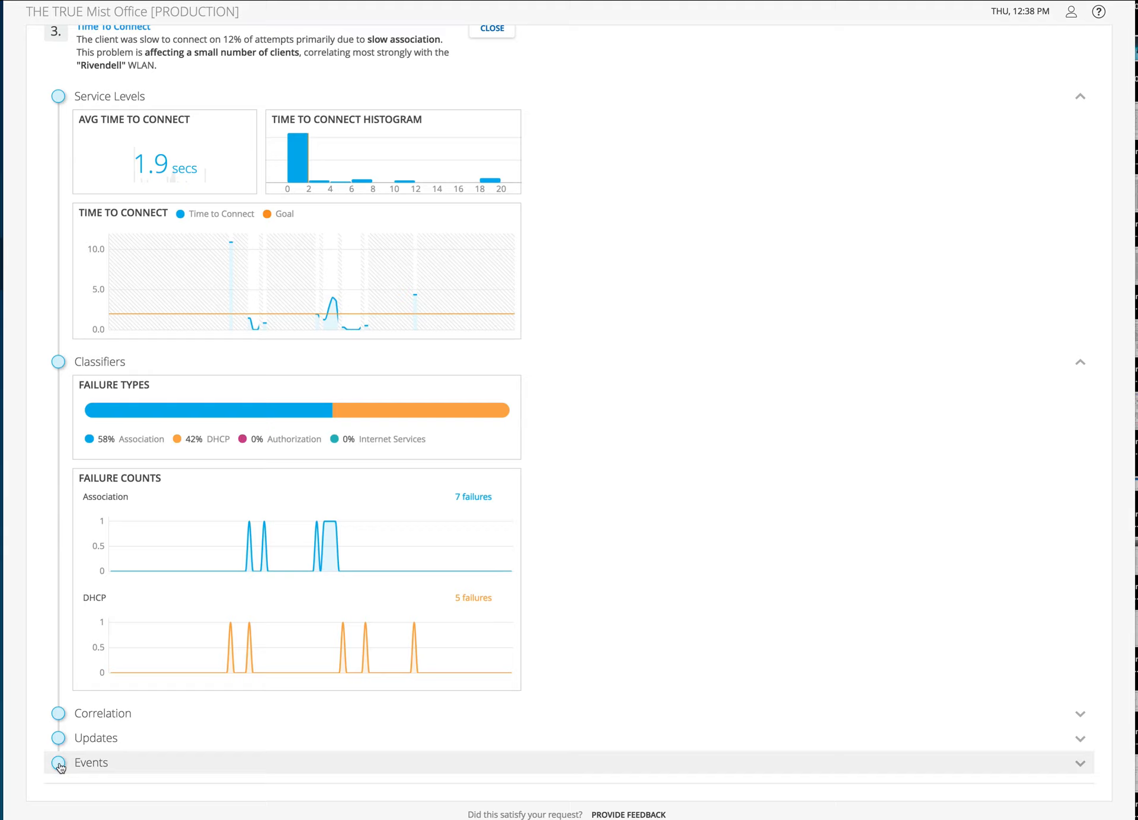
# Step: Expand the client's event list, show only bad events, and view a Fast BSS Assoc Failure
pyautogui.click(90, 762)
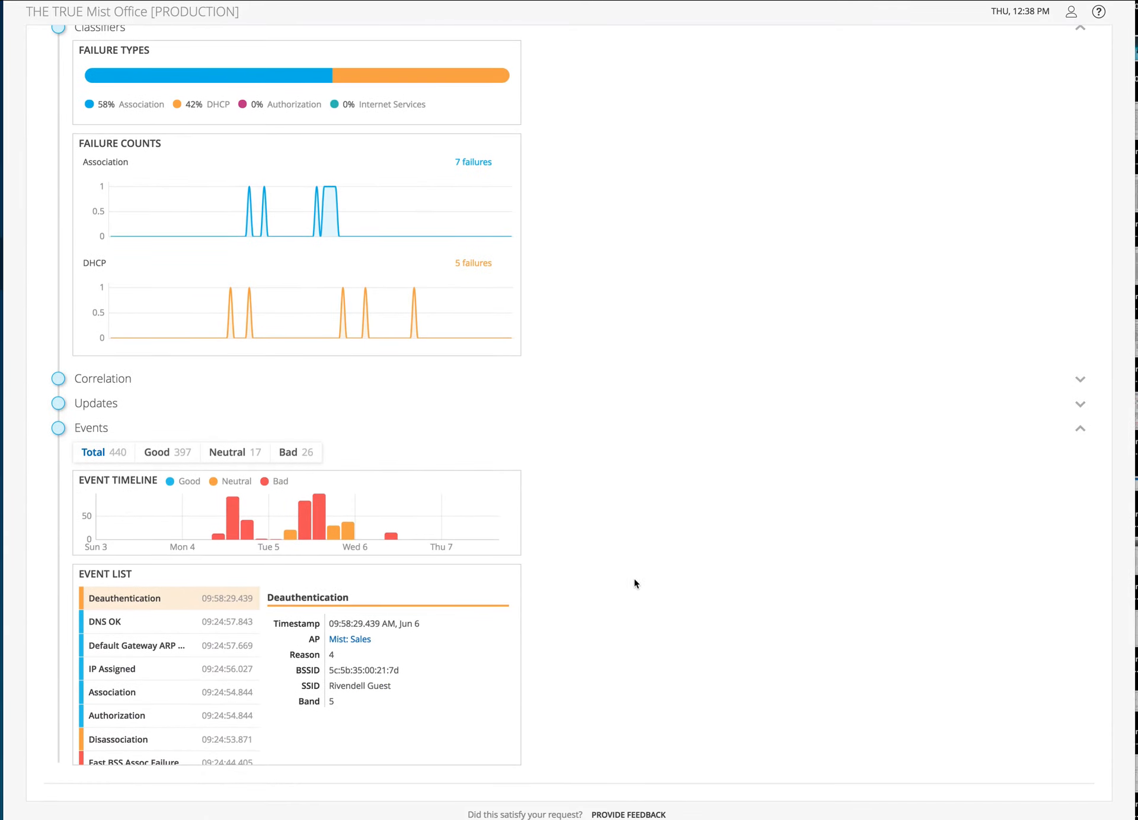
pyautogui.moveTo(296, 471)
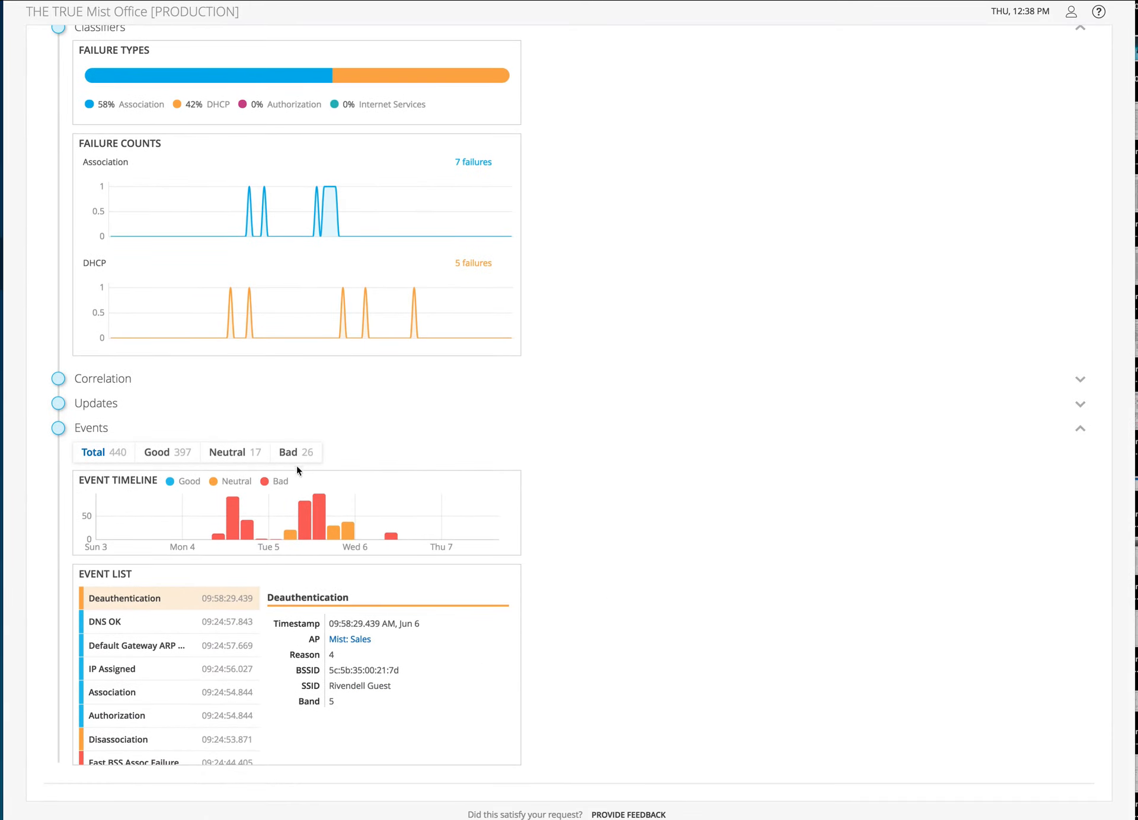
pyautogui.click(288, 452)
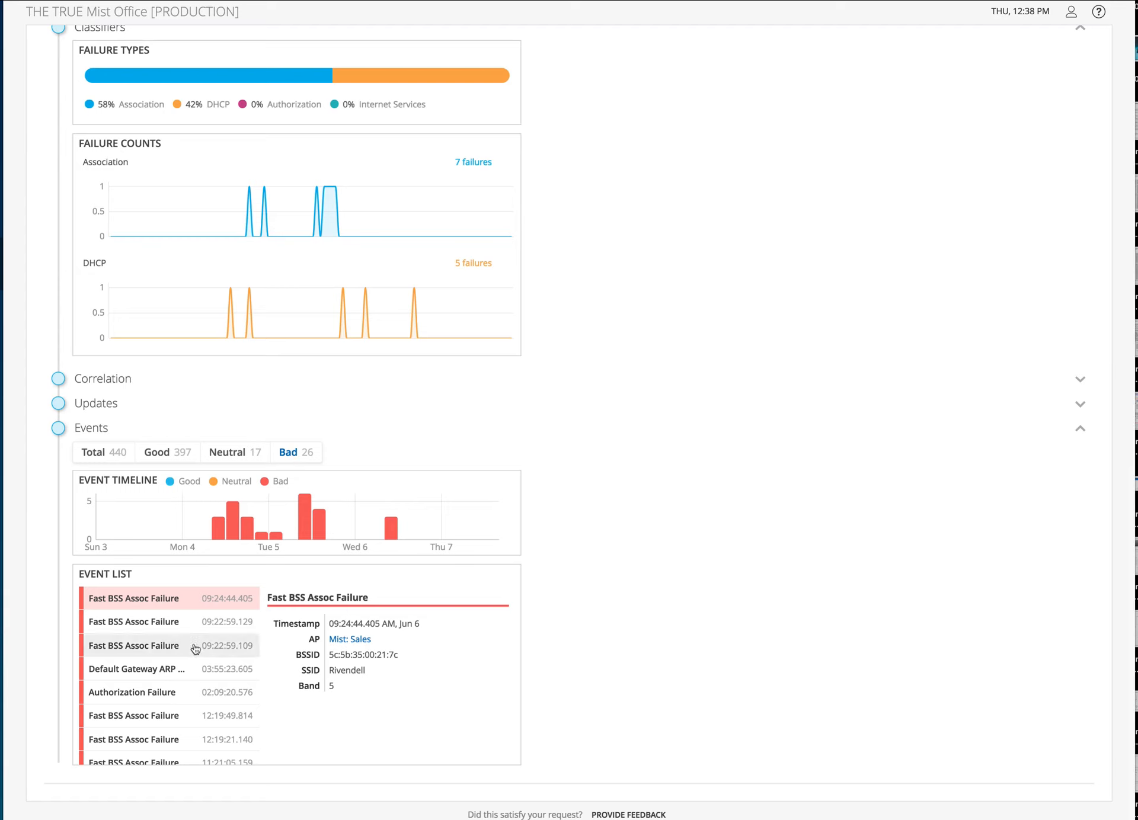
pyautogui.scroll(-3)
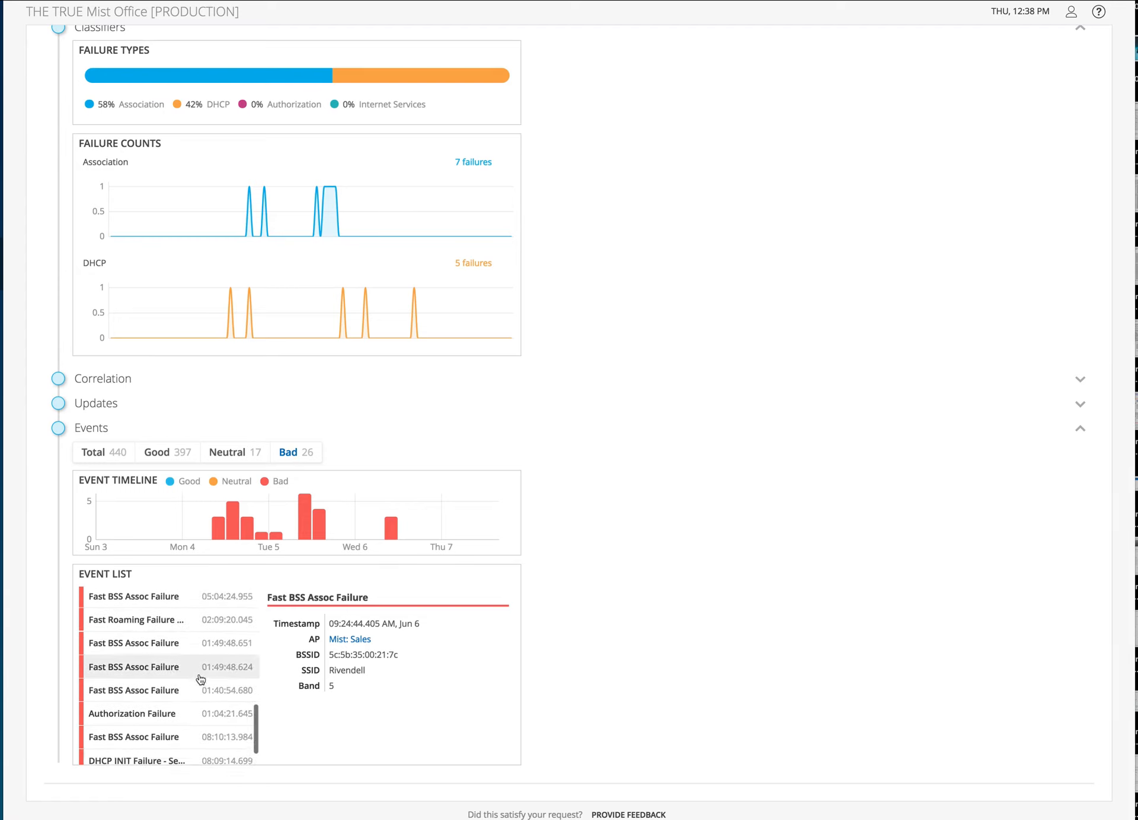
pyautogui.click(137, 754)
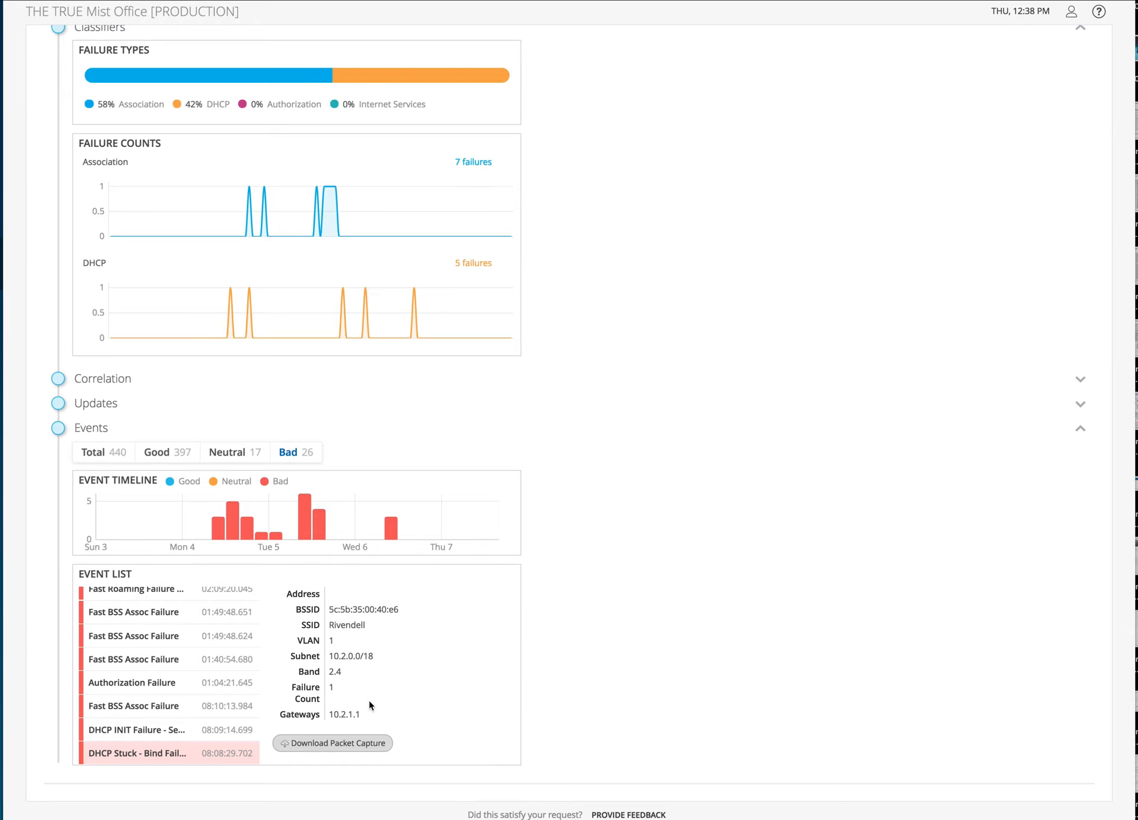
pyautogui.click(333, 743)
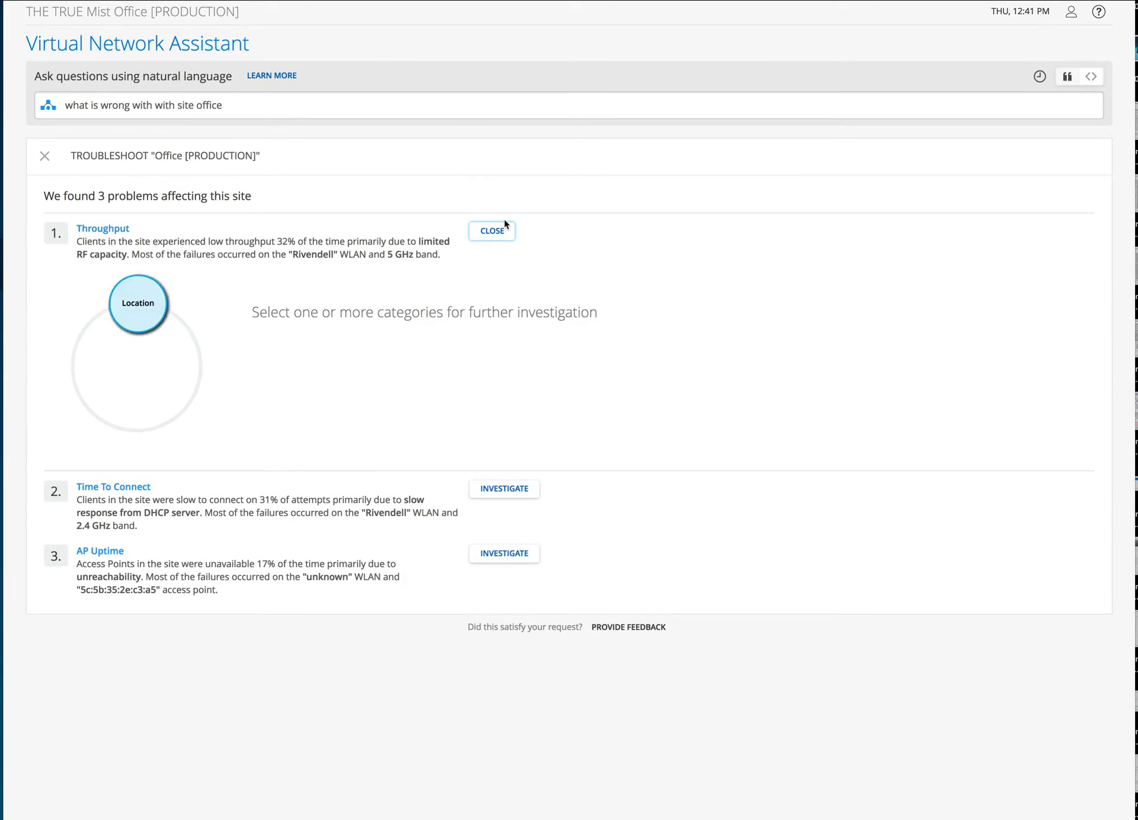
# Step: Expand the Correlation and Service Levels charts in the Throughput investigation wheel
pyautogui.click(137, 303)
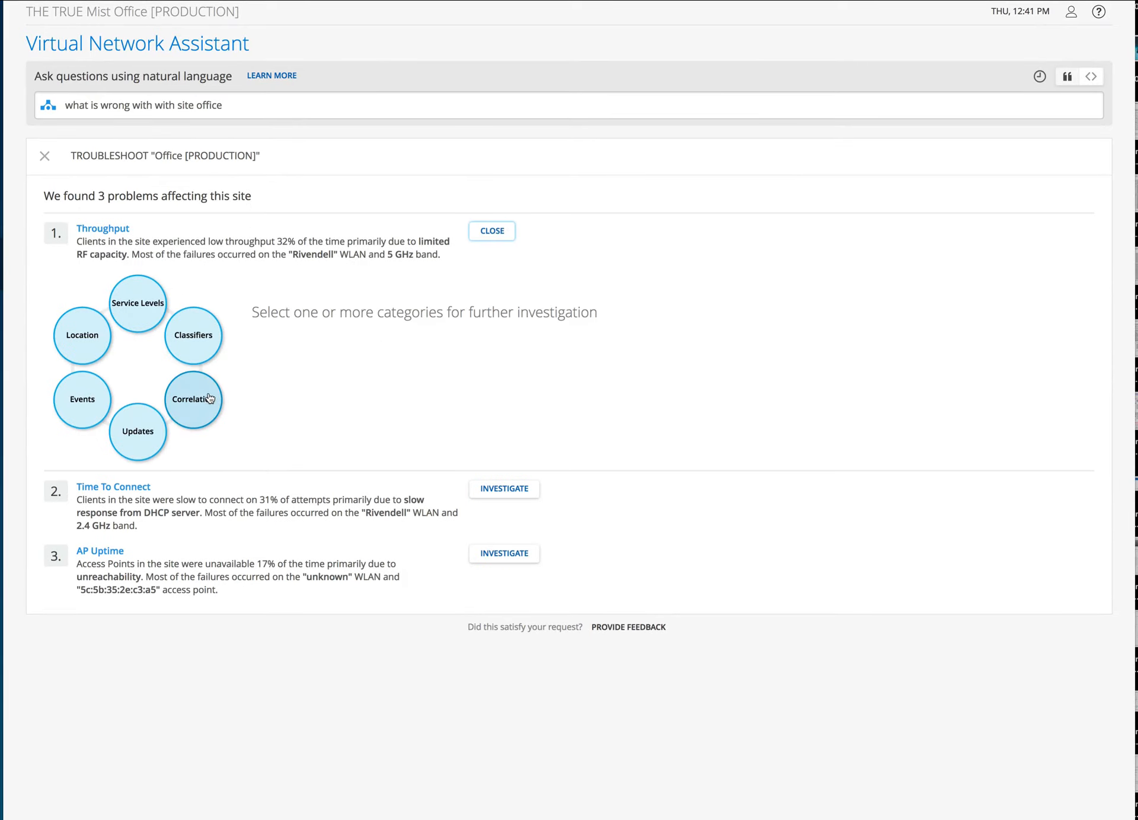
pyautogui.click(193, 398)
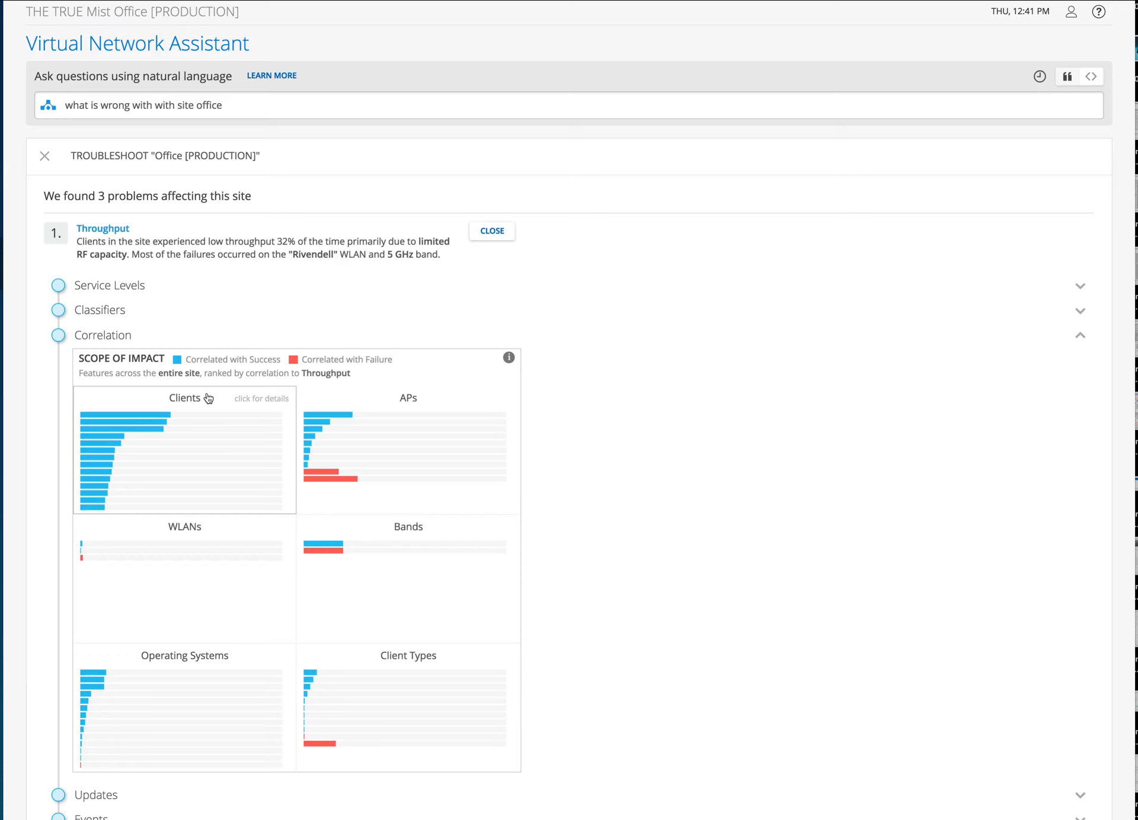
pyautogui.moveTo(296, 438)
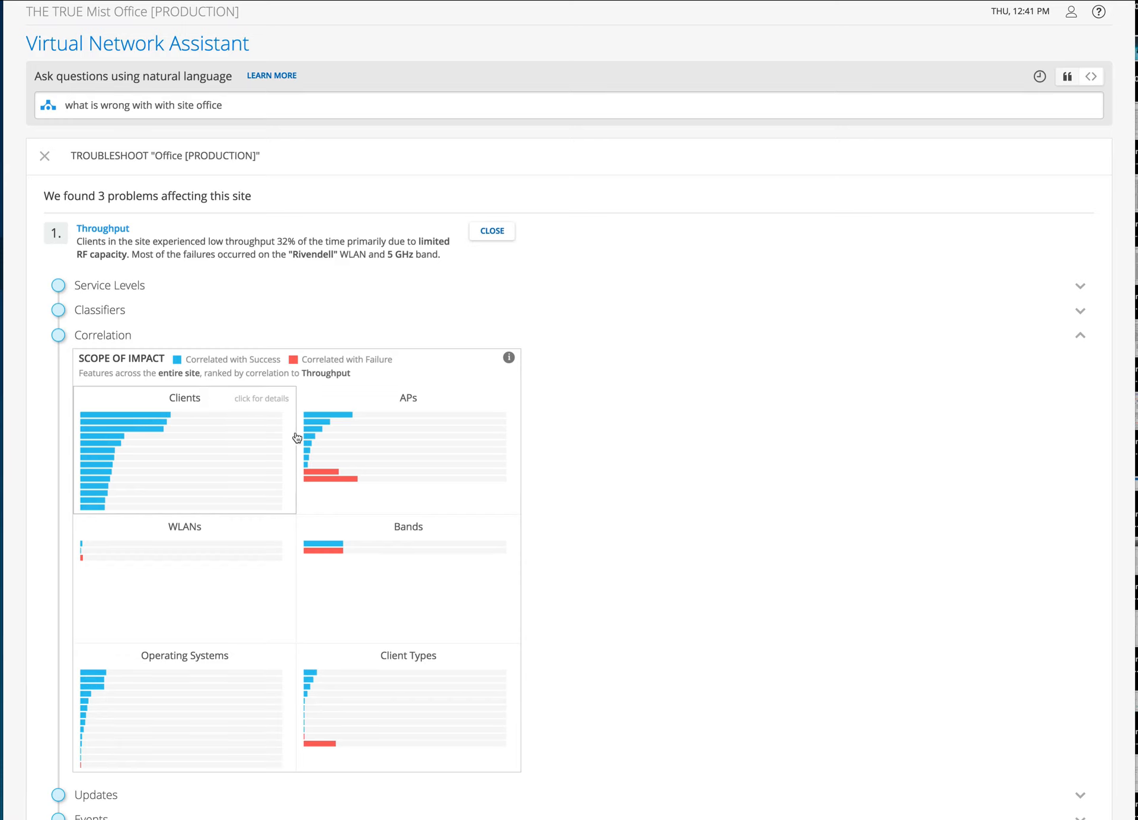
pyautogui.click(108, 285)
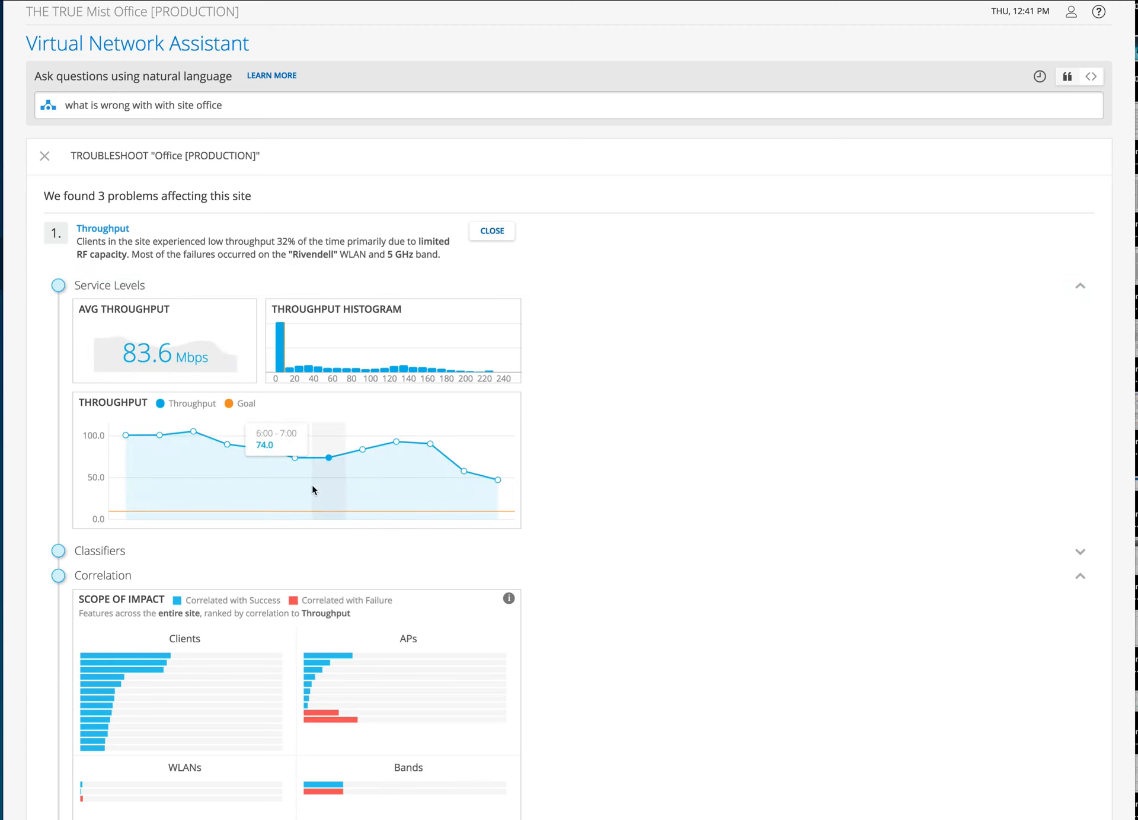
pyautogui.moveTo(429, 497)
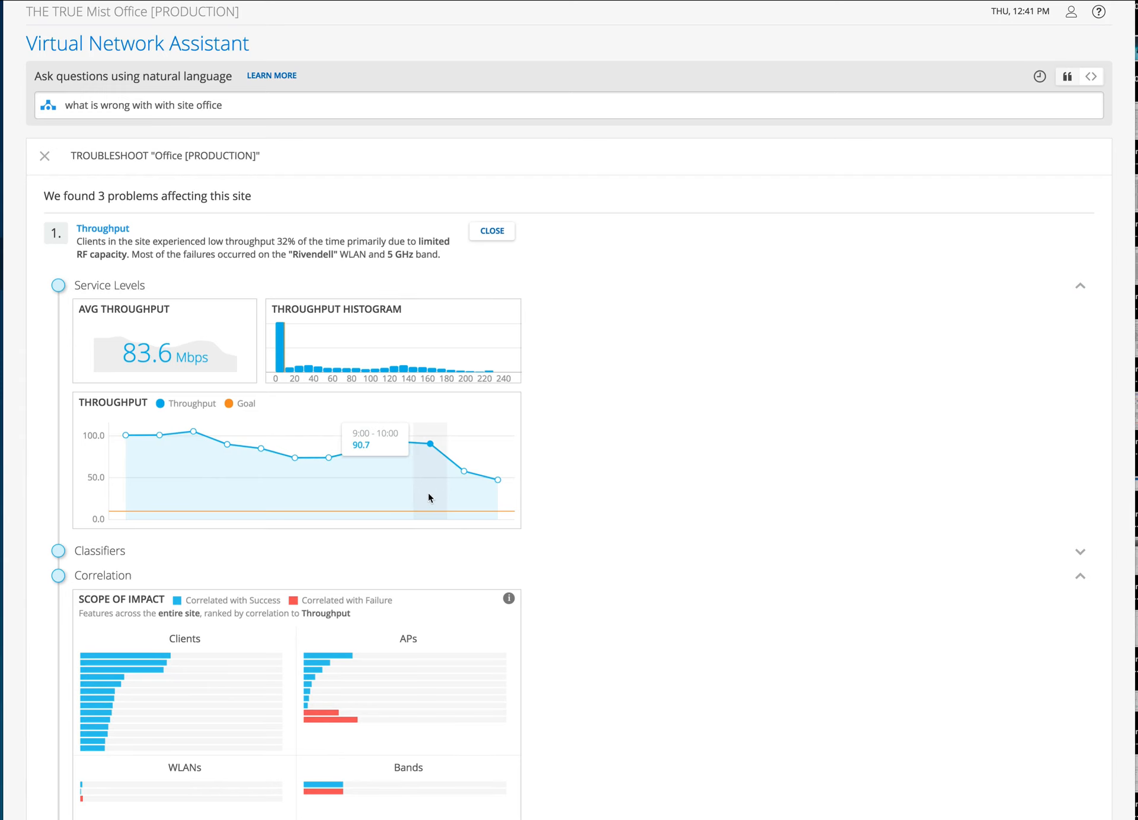
# Step: List clients on OS 11.4 with model X and expand the fourth client's details
pyautogui.write('list clients with OS 11.4')
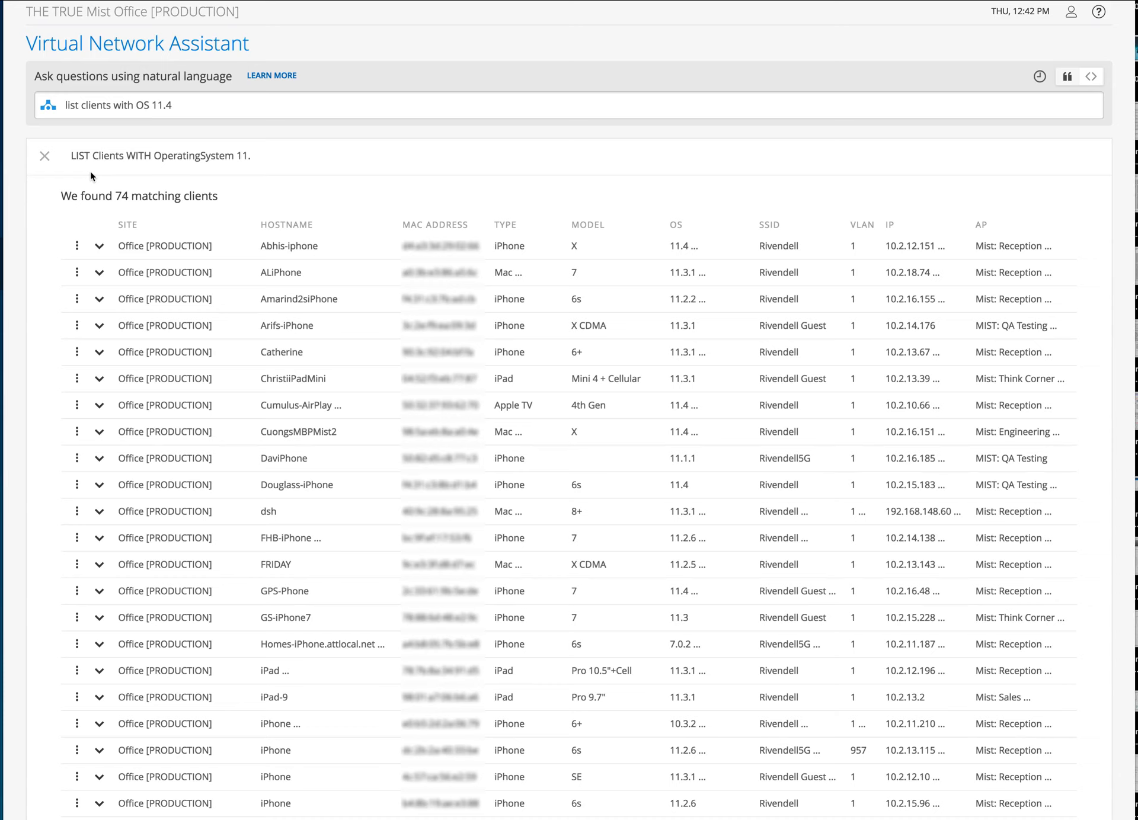
pyautogui.moveTo(49, 267)
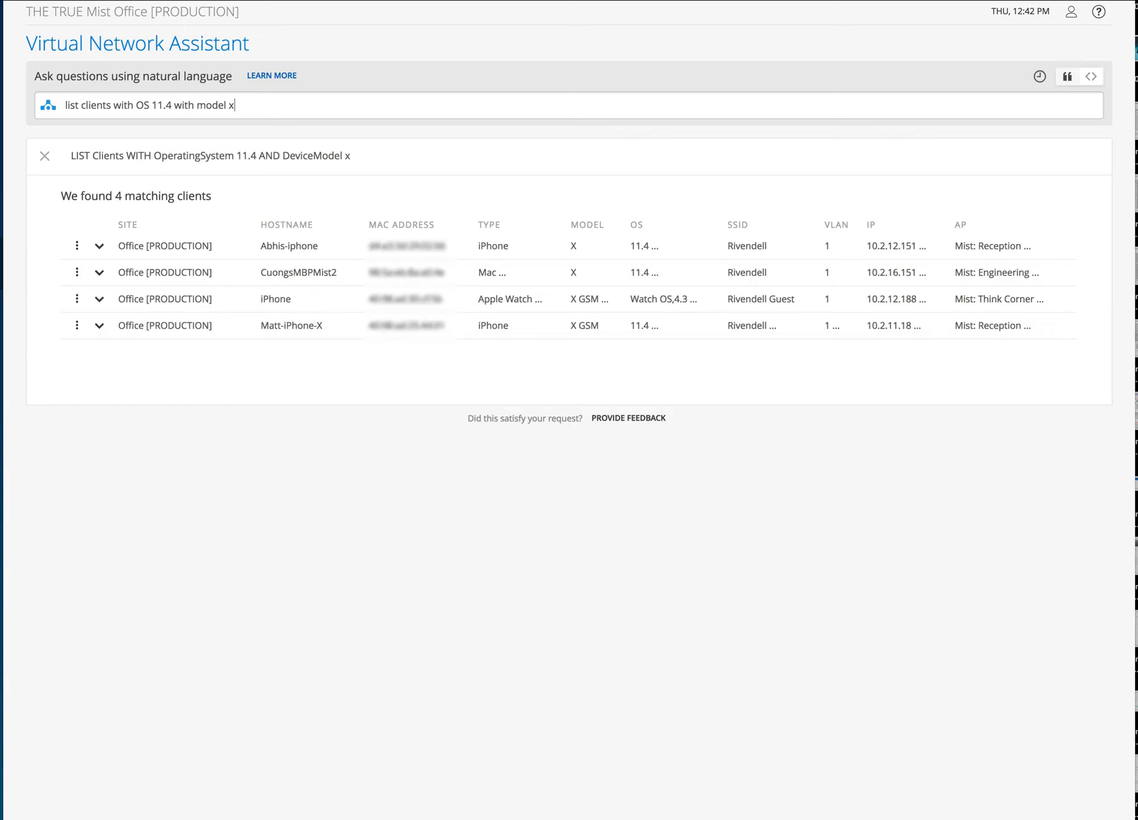
pyautogui.moveTo(224, 258)
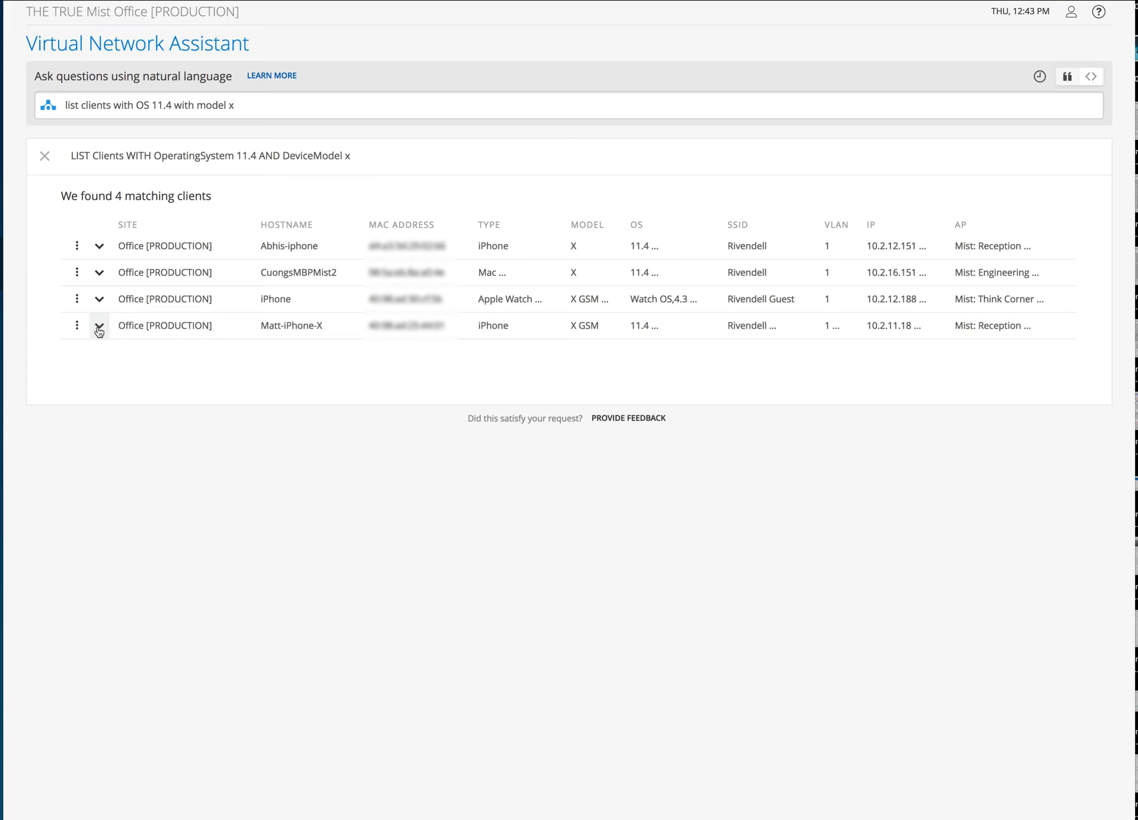
pyautogui.click(99, 326)
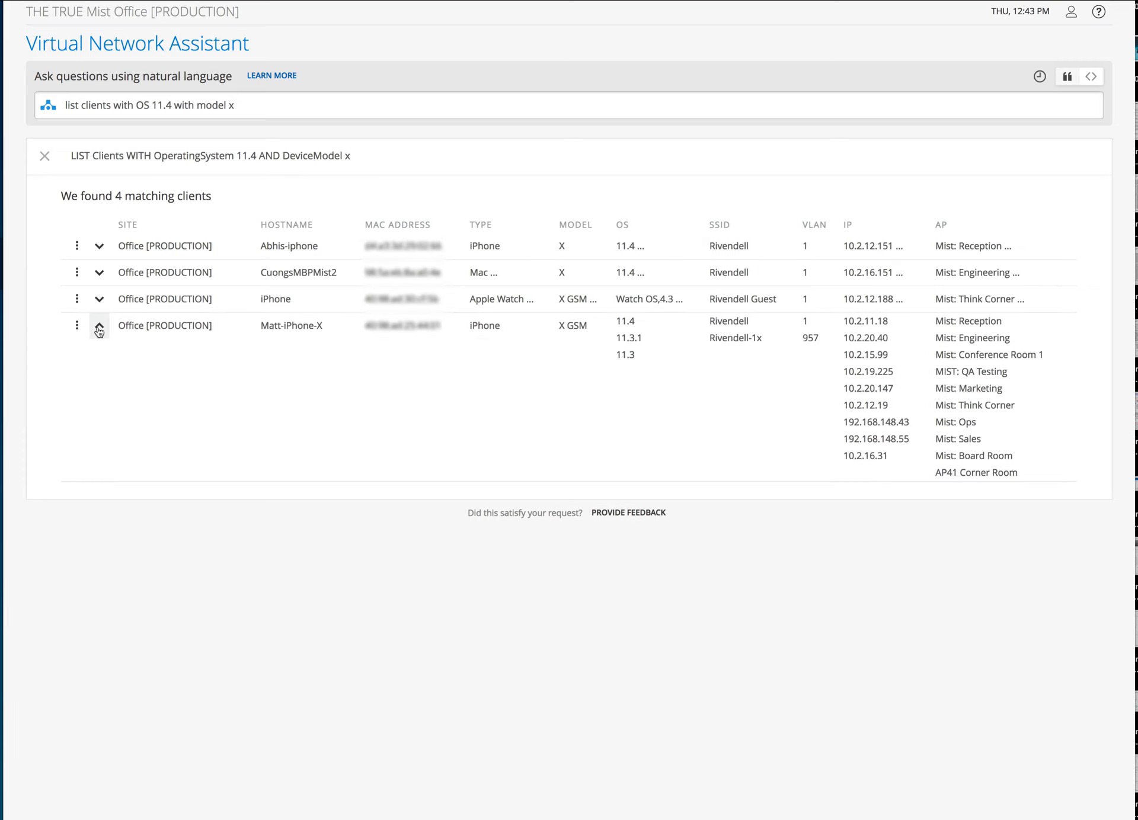
pyautogui.click(98, 326)
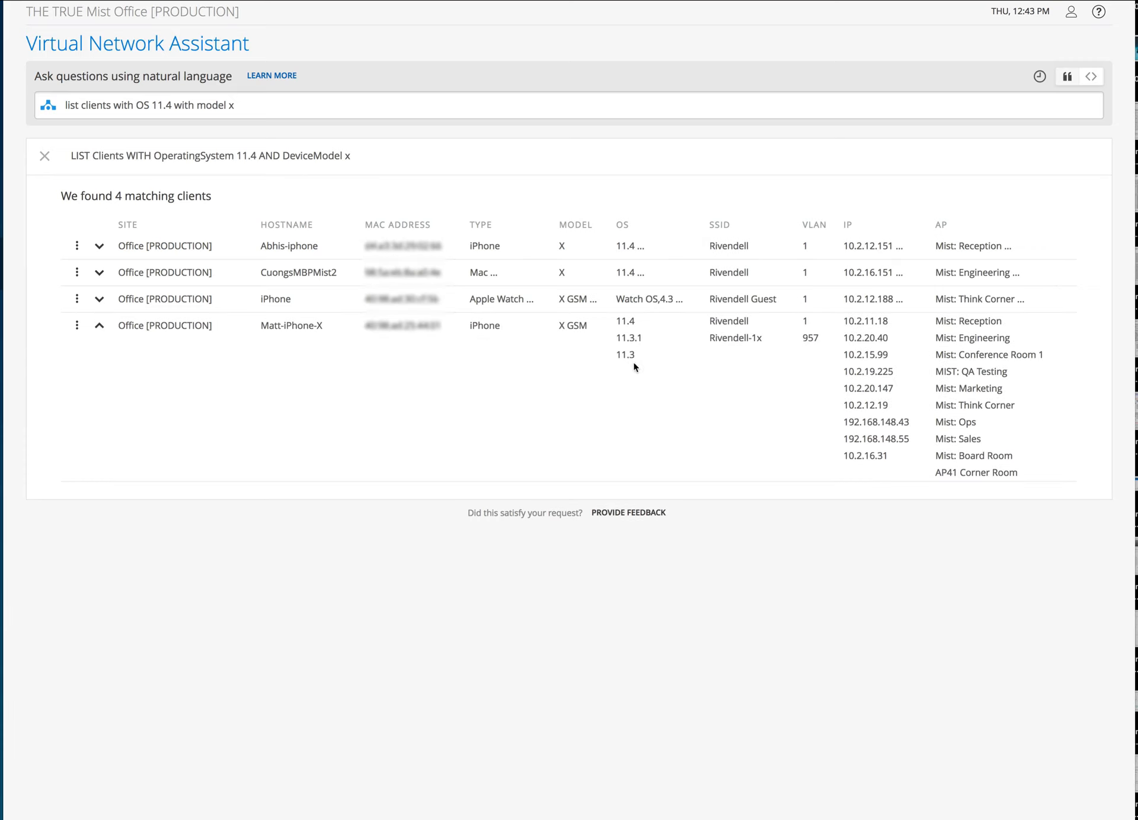
pyautogui.moveTo(817, 367)
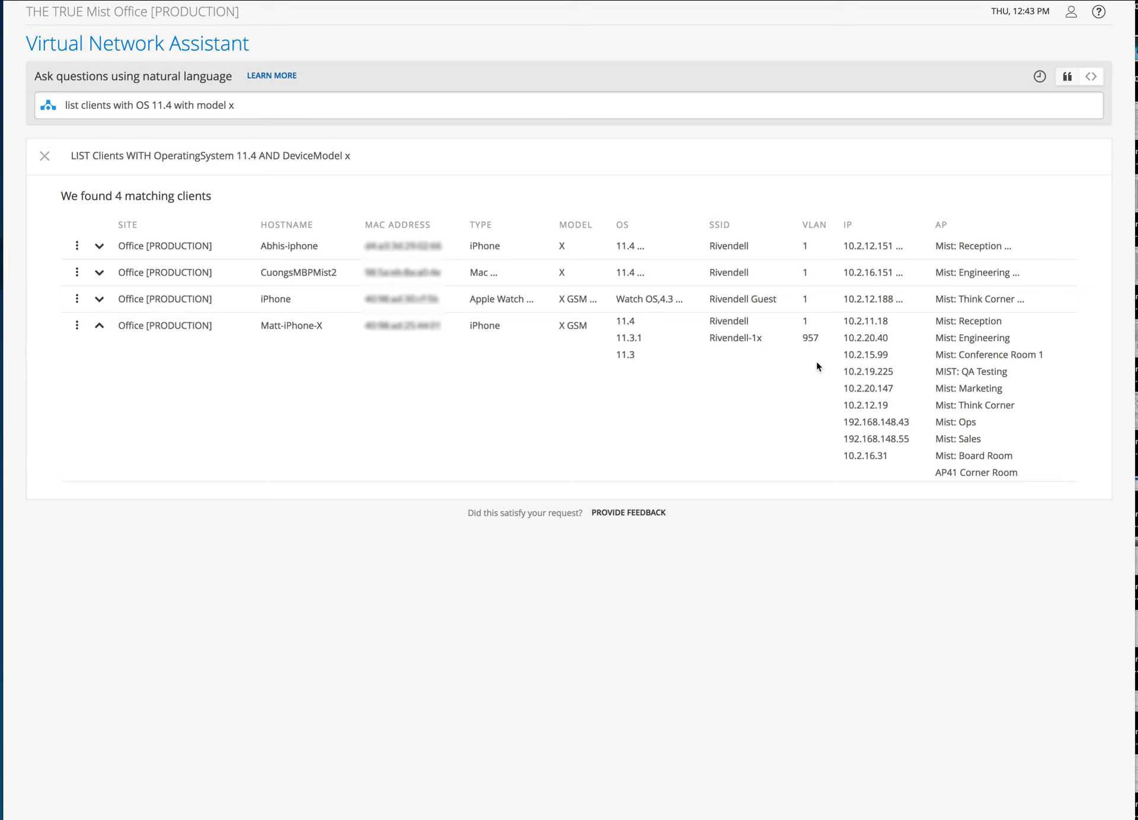
pyautogui.write('list clients and type iphone and model x')
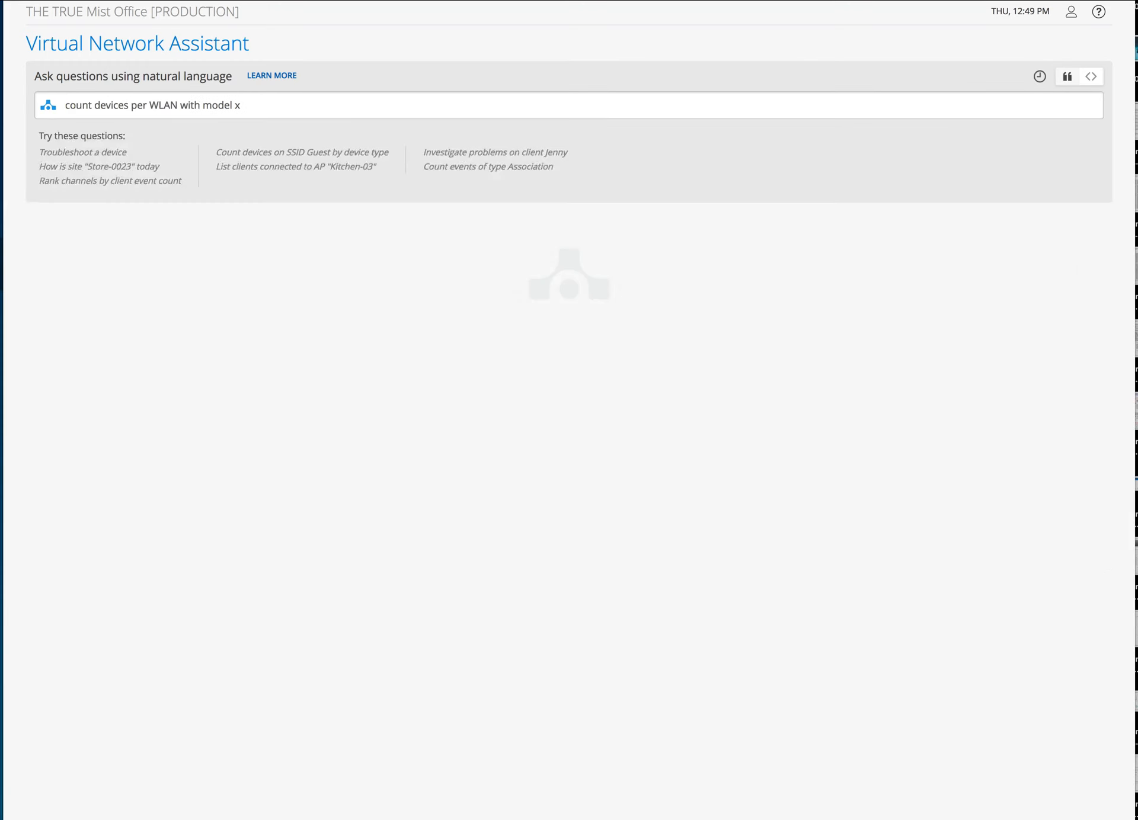
# Step: Count model X devices per WLAN, list events by DHCP, then list last week's DHCP init failures
pyautogui.press('enter')
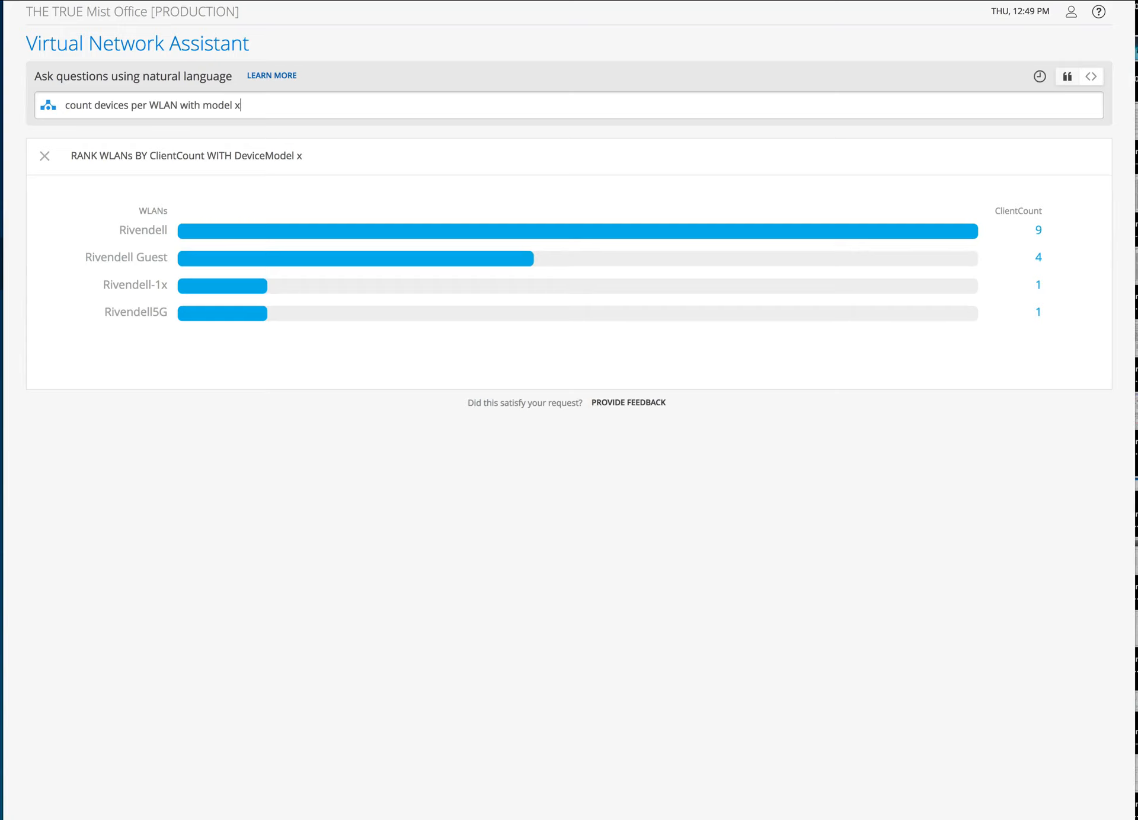
pyautogui.write('list events by dhcp')
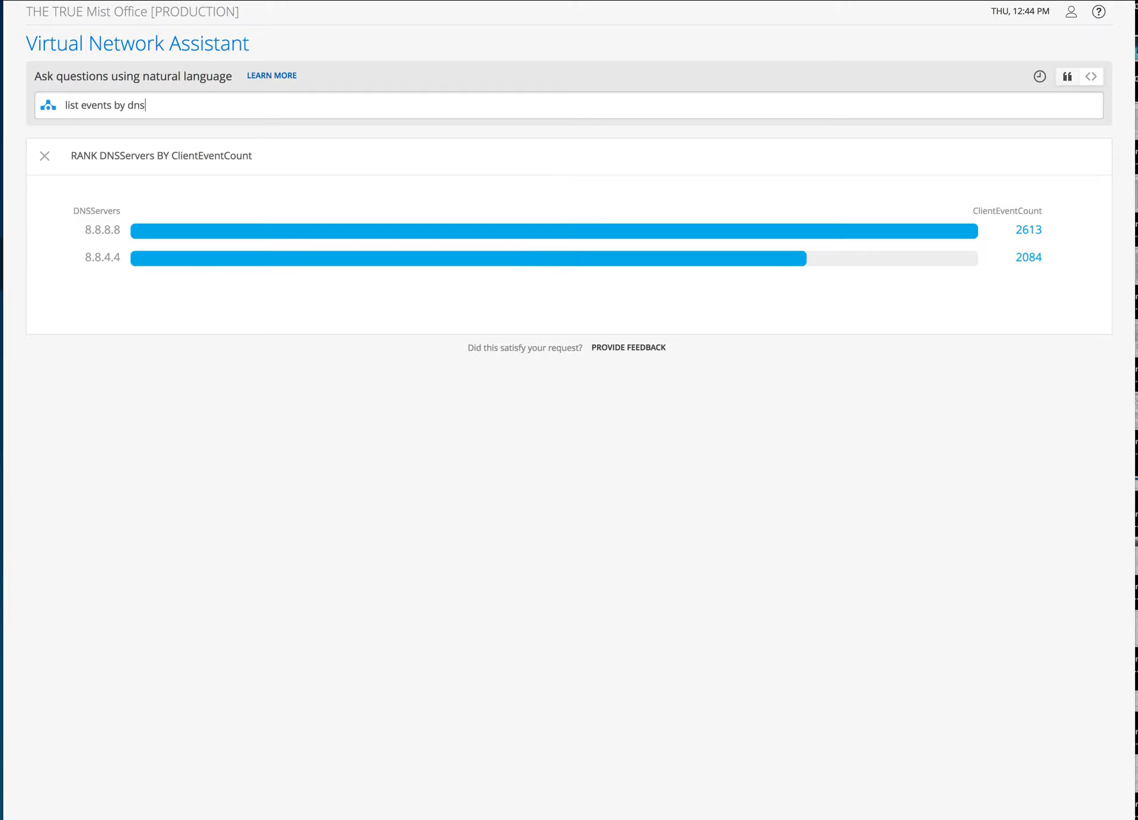
pyautogui.write('list events of type dhcp init failure last week')
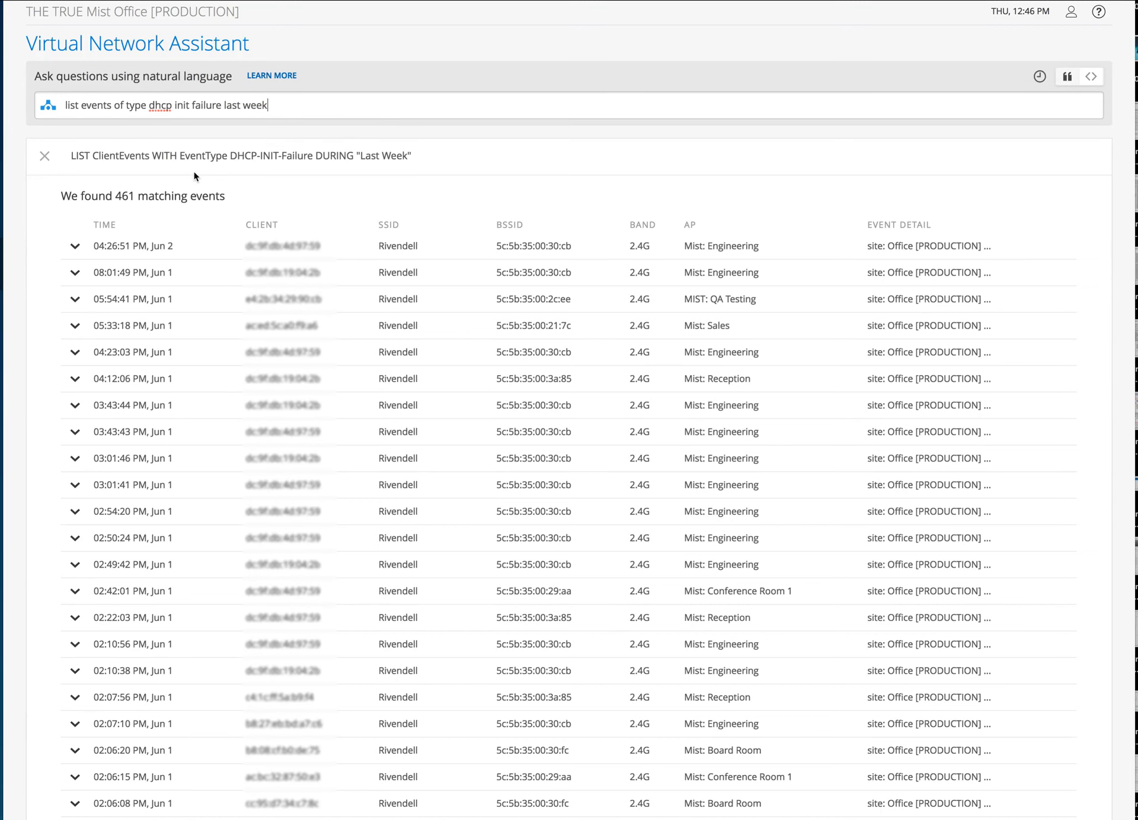
# Step: Expand a DHCP init failure event, troubleshoot client sujai for last week, then enable MQL mode
pyautogui.scroll(-3)
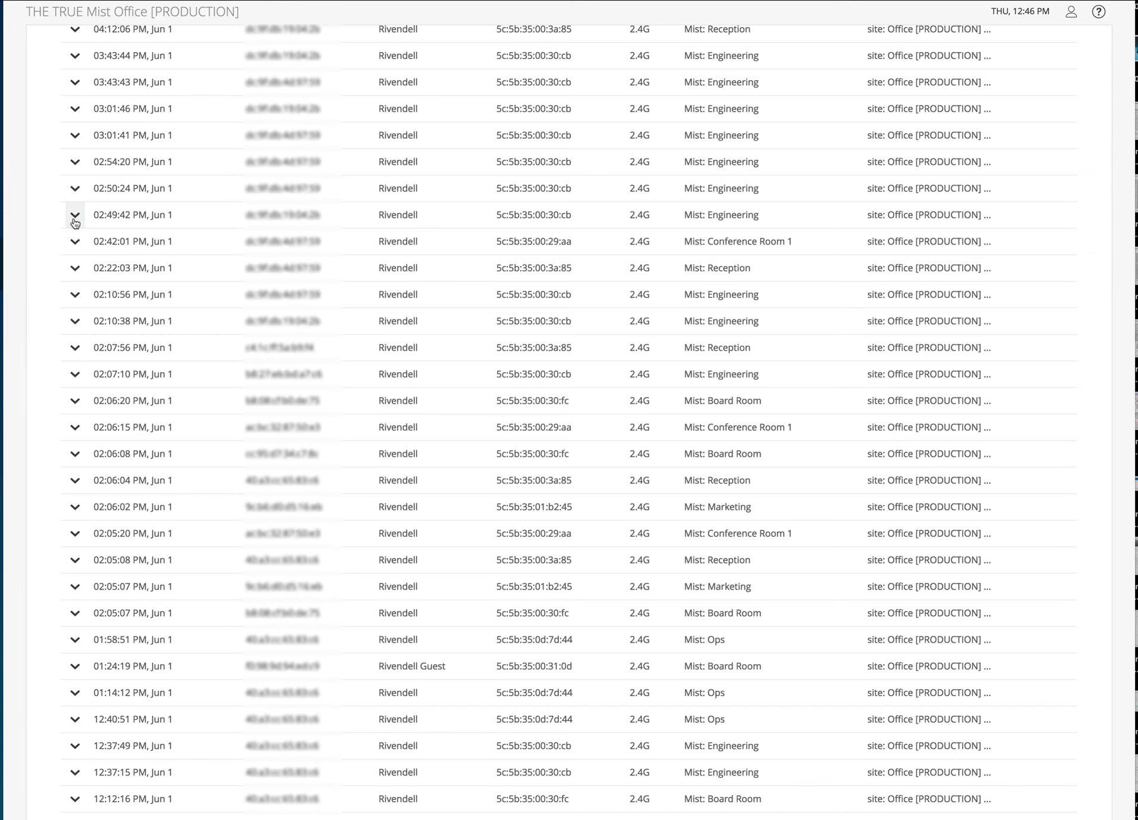
pyautogui.click(74, 215)
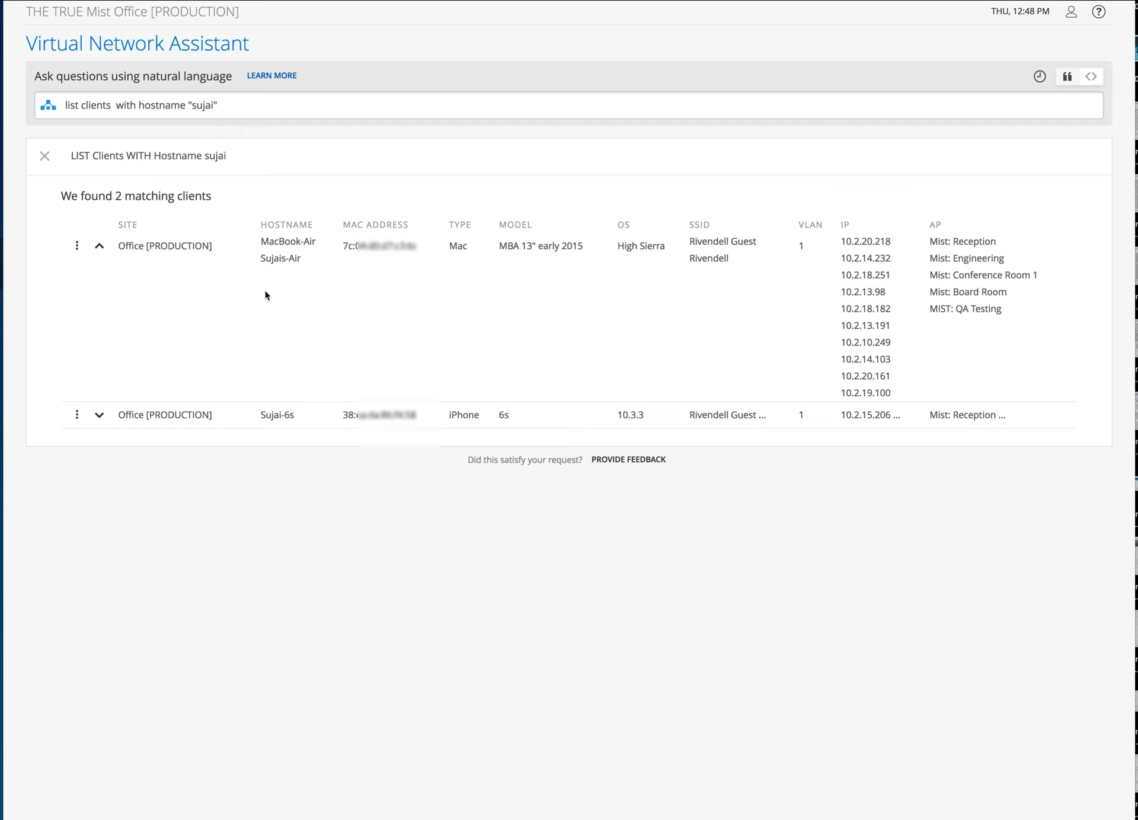
pyautogui.write('troubleshoot client sujai last week')
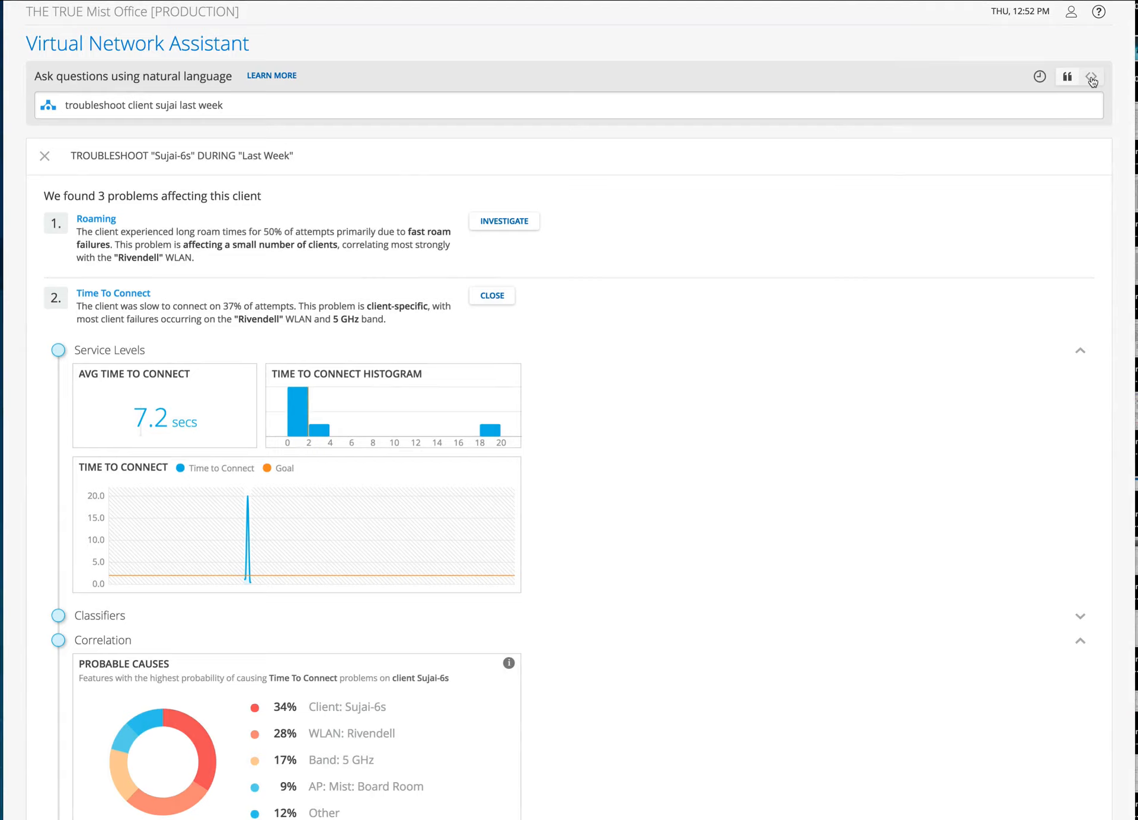
pyautogui.click(1091, 76)
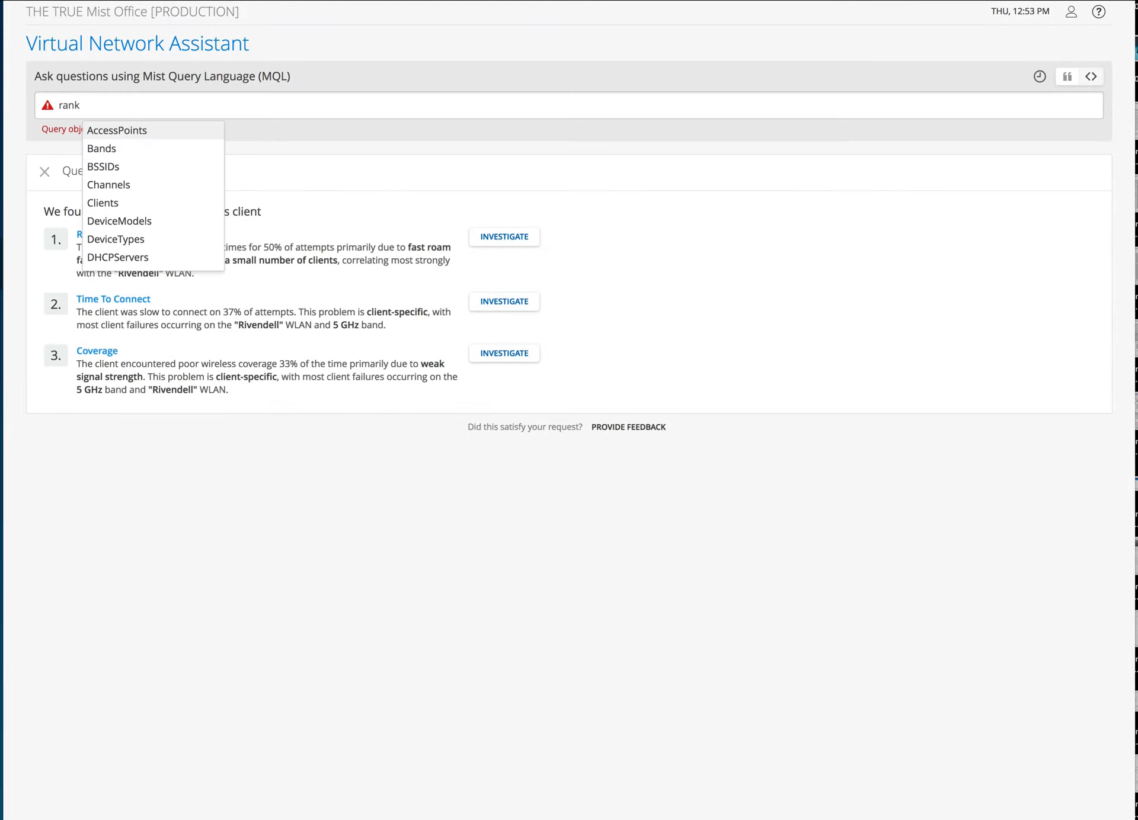
# Step: Run the MQL query RANK Channels BY ClientEventCount
pyautogui.click(108, 184)
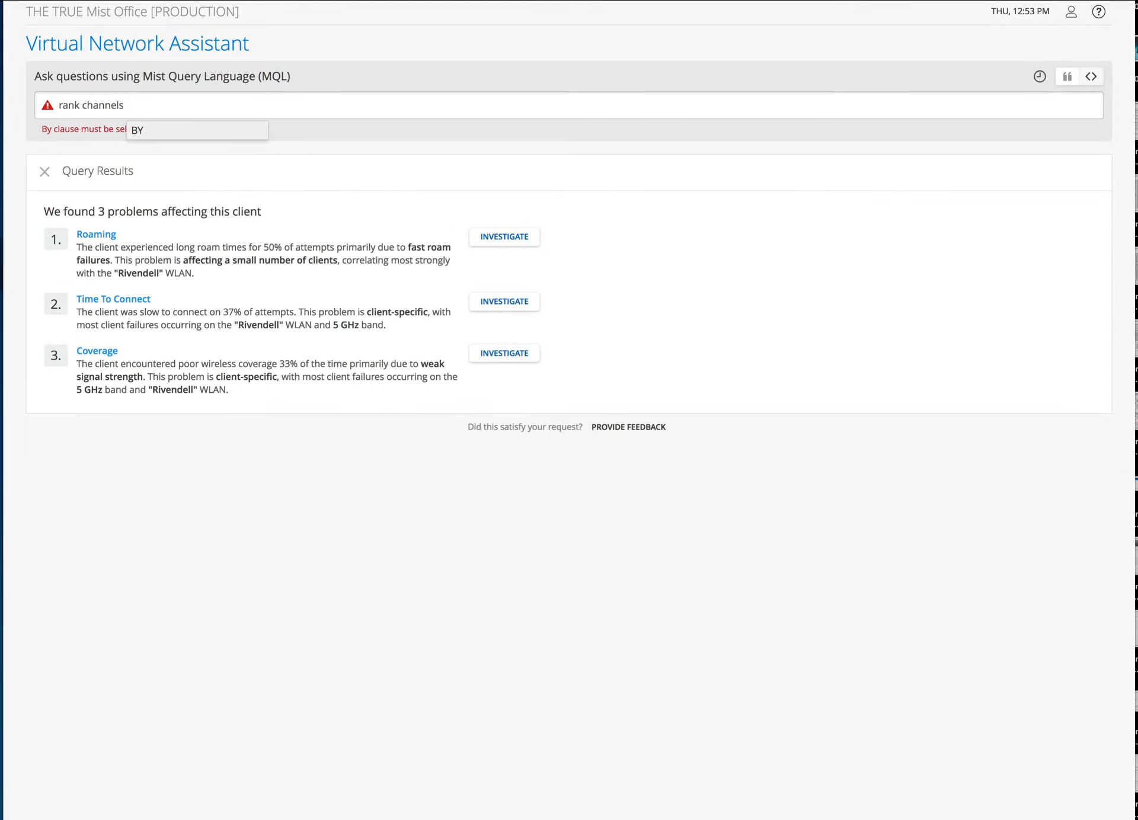
pyautogui.write('by clienteventcount')
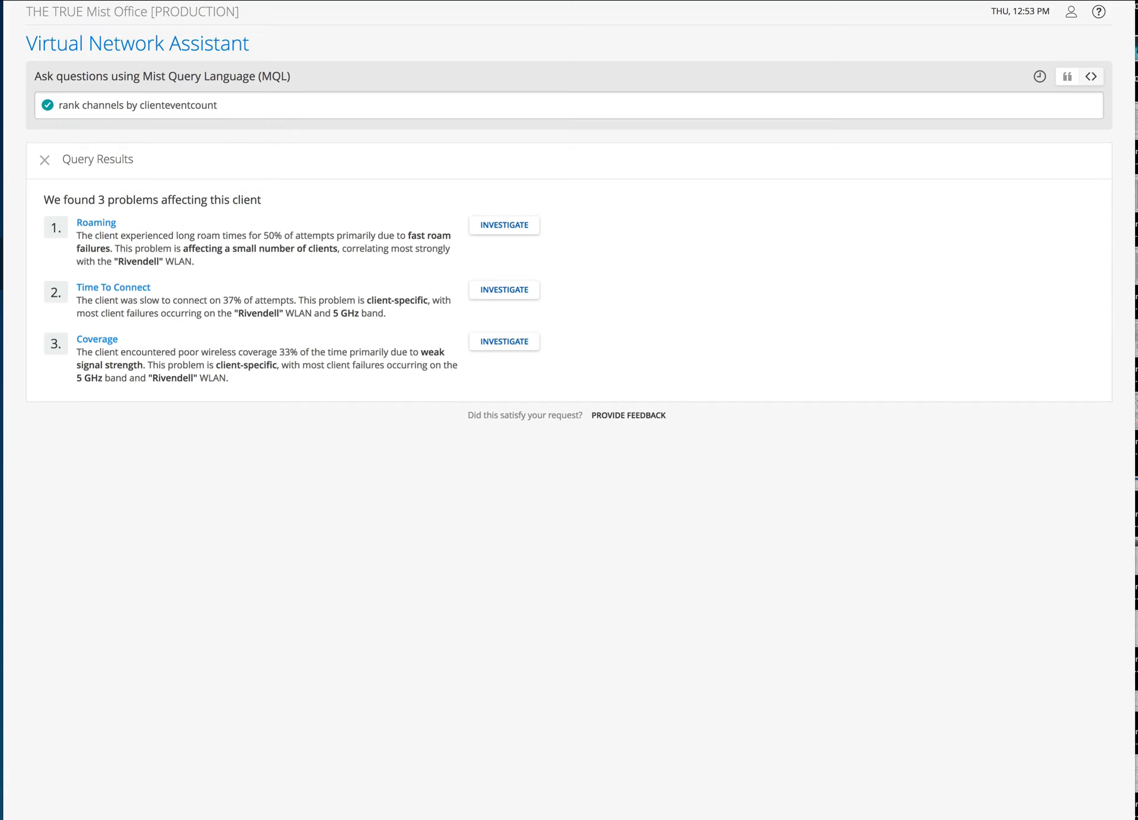
pyautogui.press('Enter')
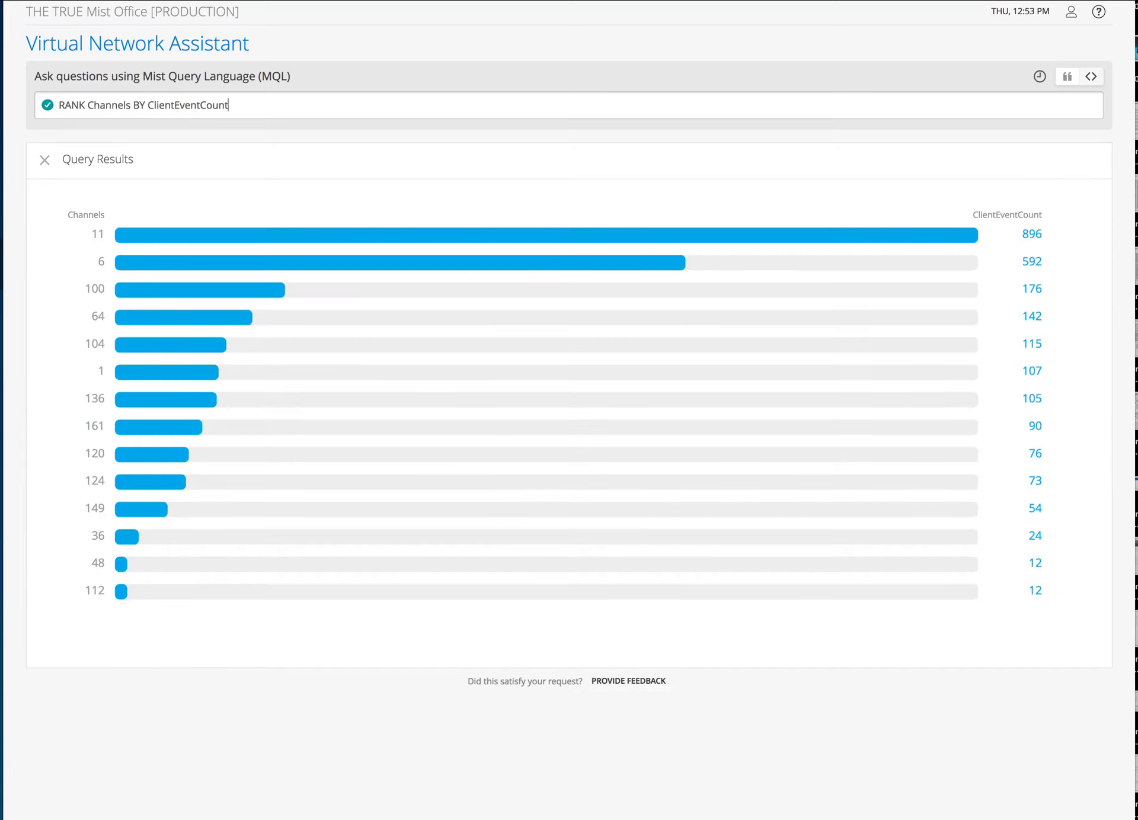